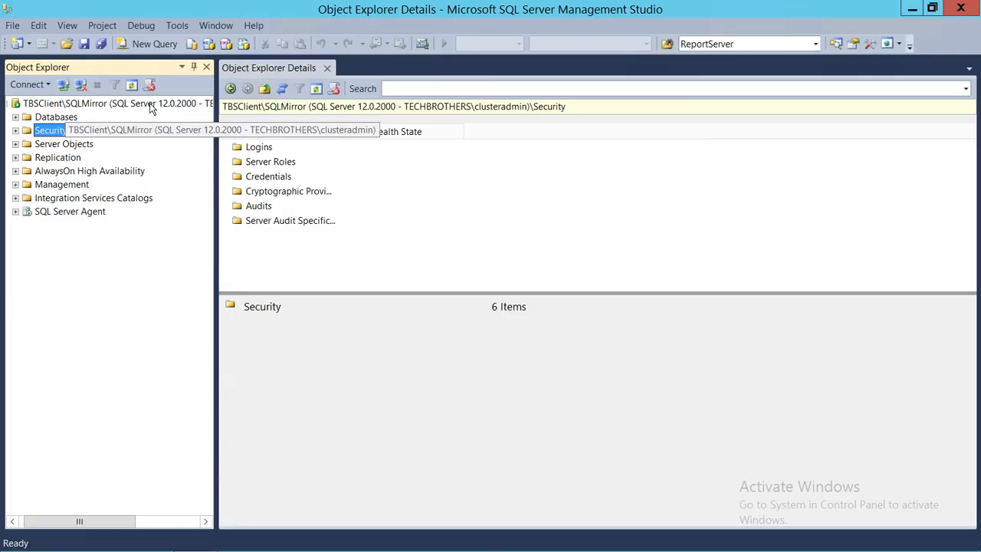
Expand the SQLMirror server's Security node and list its Logins in Object Explorer Details.
{"action": "left_click", "coordinate": [115, 105]}
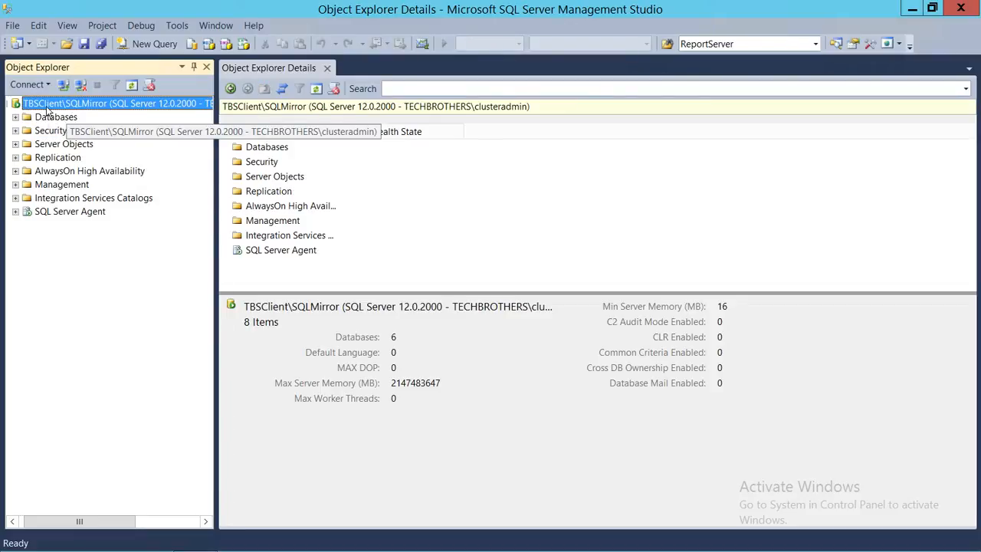
{"action": "mouse_move", "coordinate": [80, 110]}
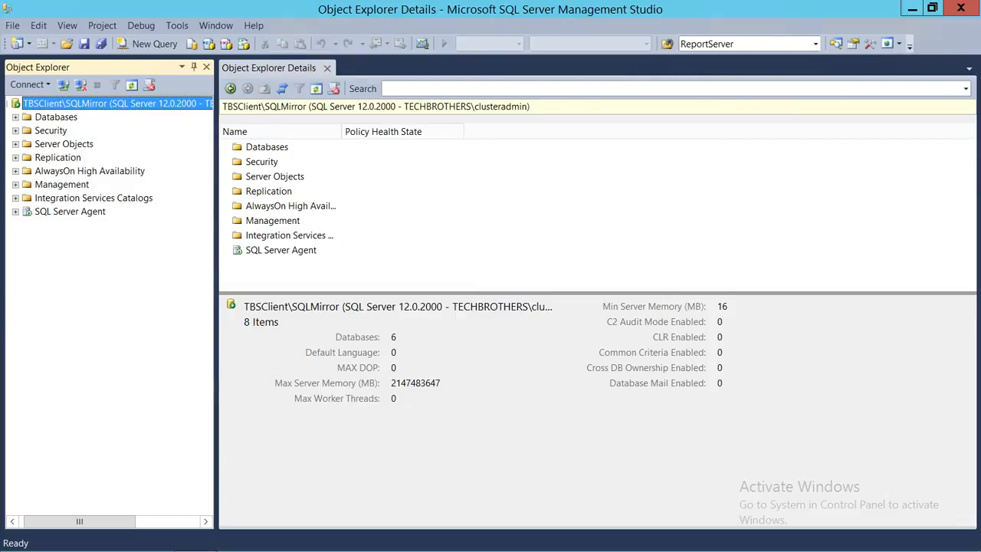
{"action": "mouse_move", "coordinate": [34, 138]}
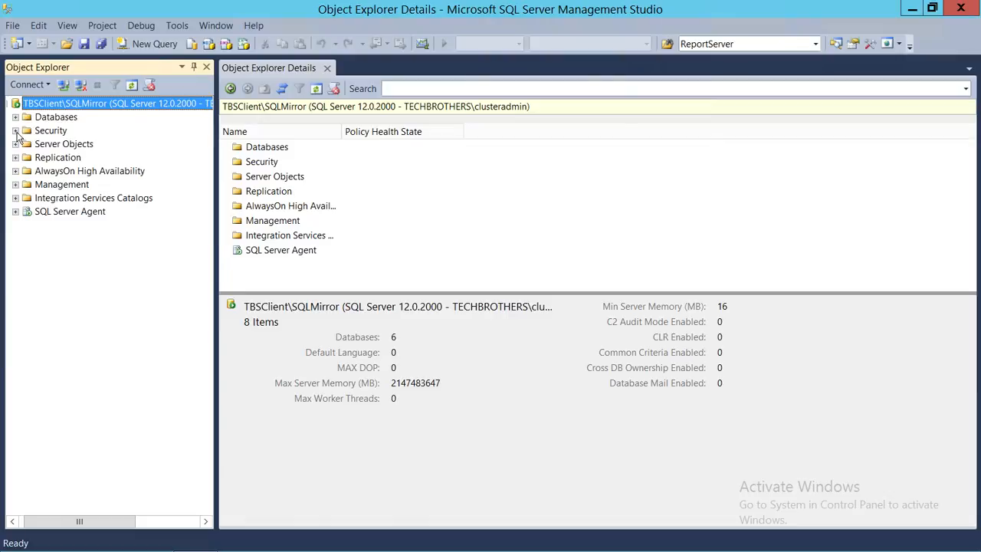
{"action": "left_click", "coordinate": [15, 131]}
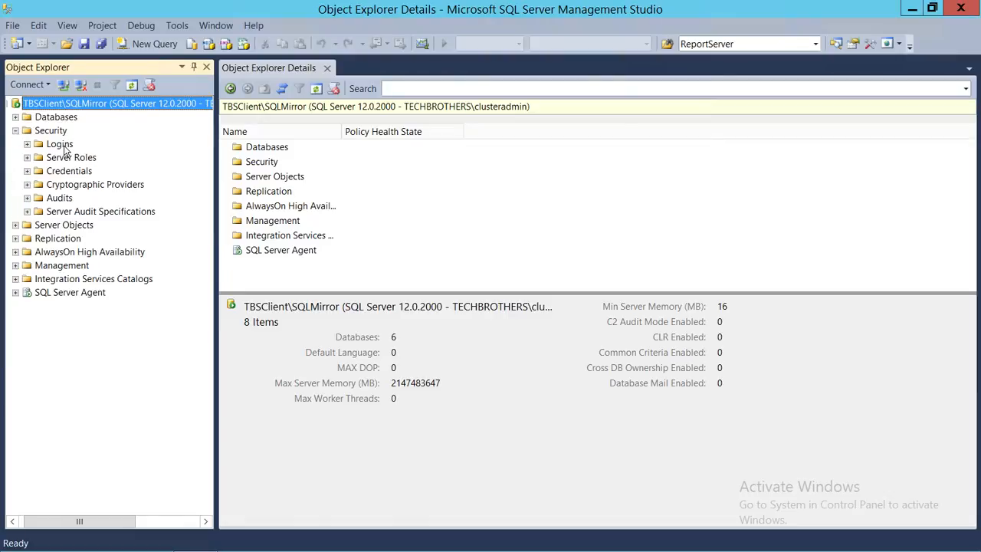
{"action": "left_click", "coordinate": [58, 144]}
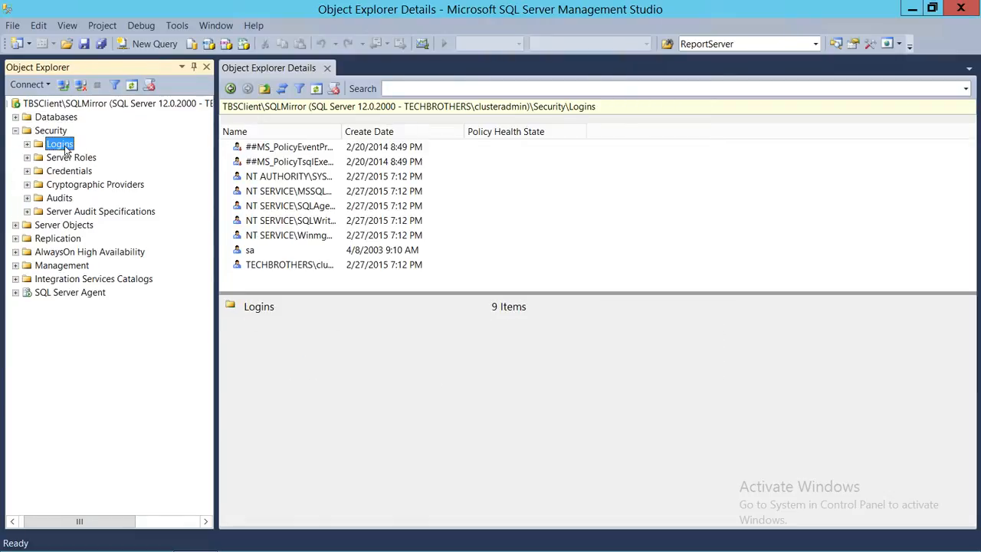
Start a new server login from the Logins node, bringing up the Login - New form.
{"action": "right_click", "coordinate": [60, 144]}
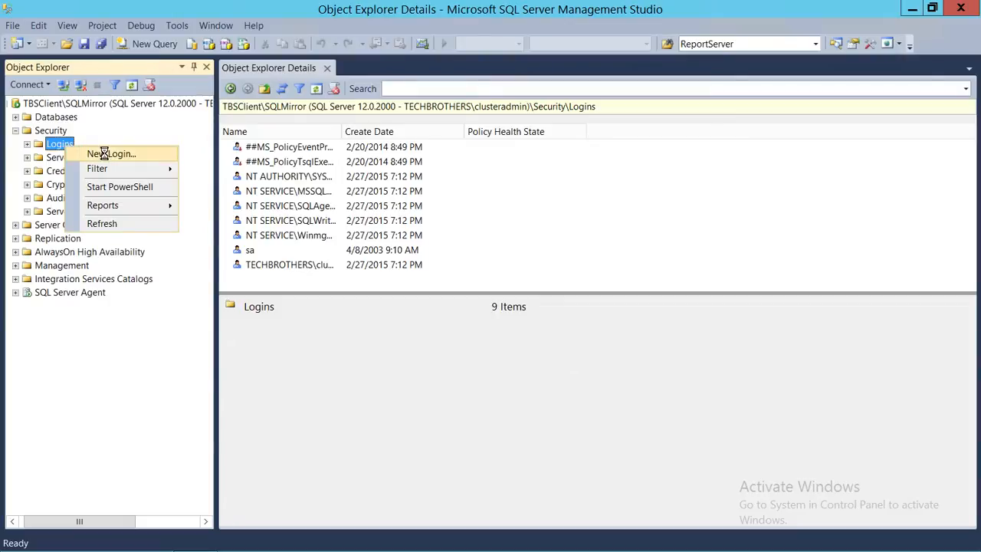
{"action": "left_click", "coordinate": [110, 154]}
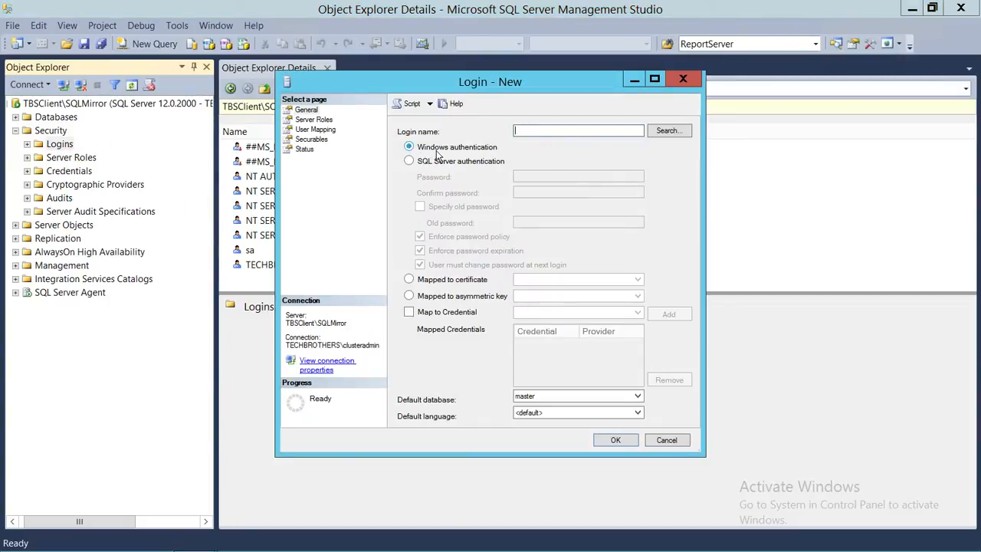
{"action": "mouse_move", "coordinate": [503, 156]}
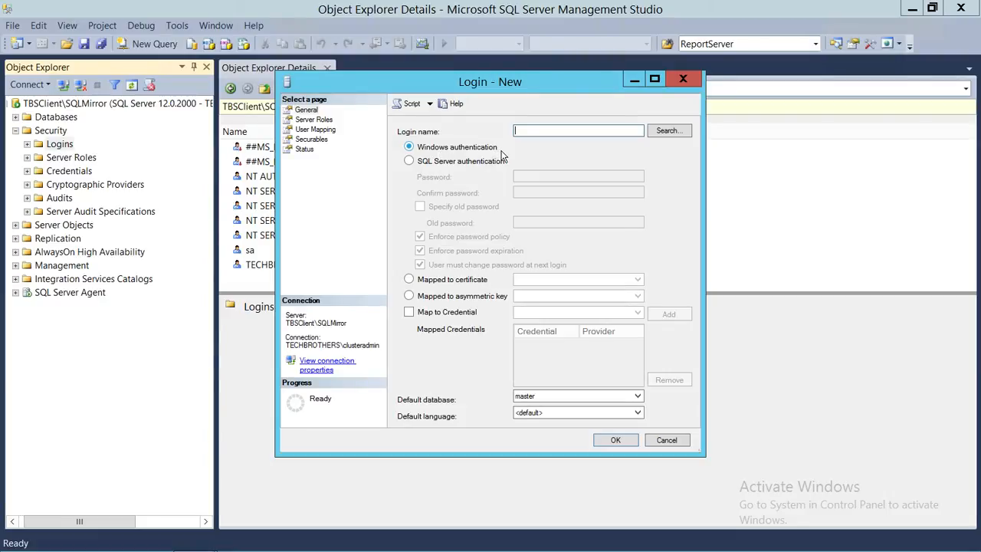
{"action": "mouse_move", "coordinate": [650, 156]}
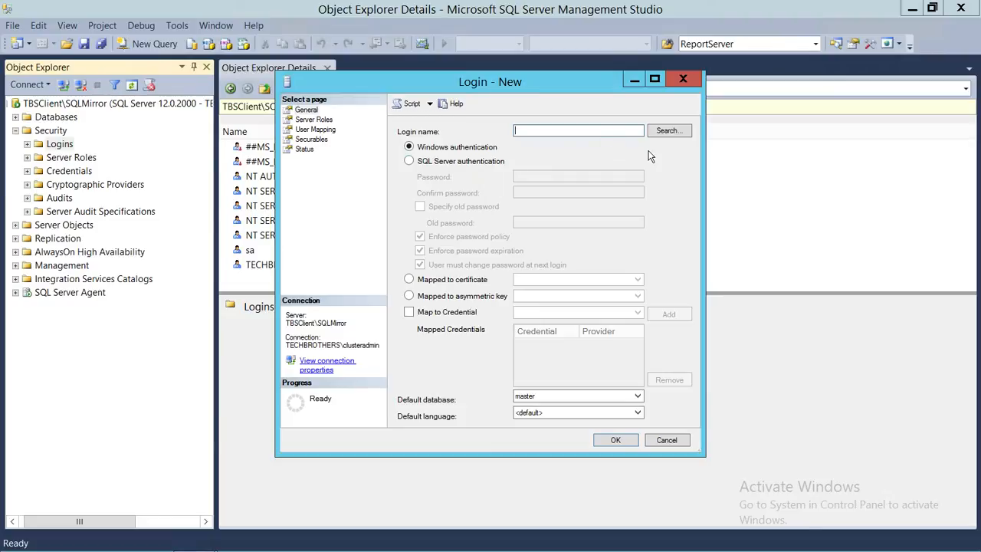
Search for a Windows account for the login name and review the searchable object types.
{"action": "left_click", "coordinate": [669, 131]}
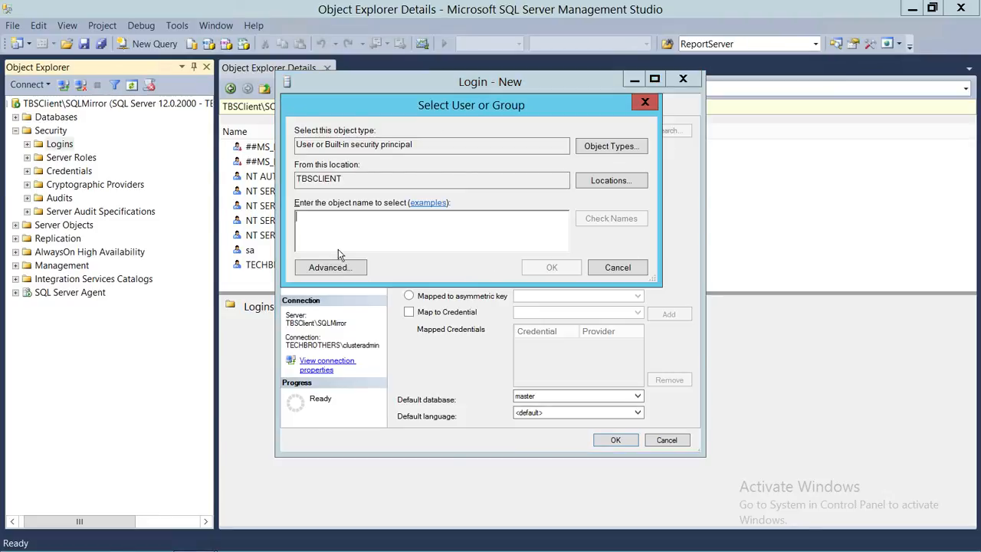
{"action": "mouse_move", "coordinate": [452, 166]}
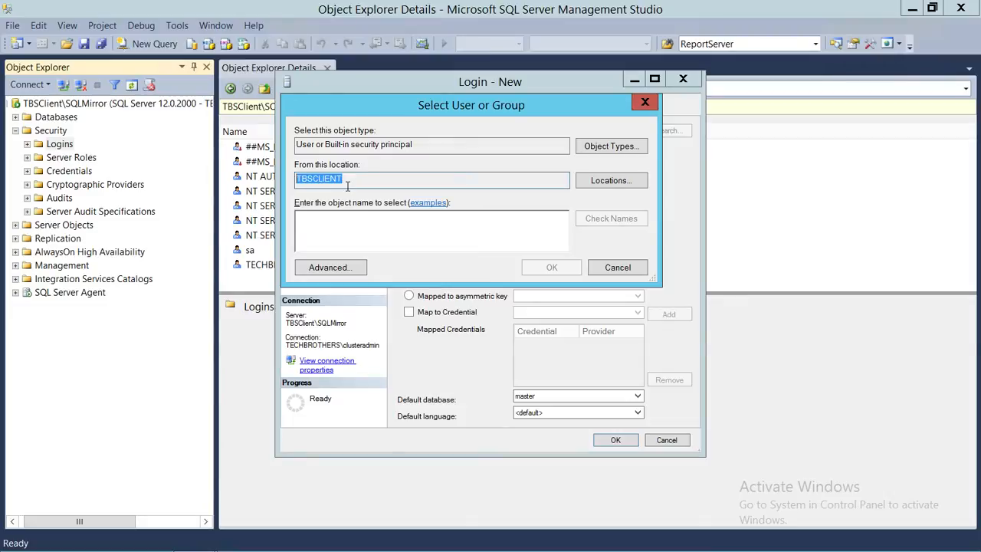
{"action": "mouse_move", "coordinate": [378, 179]}
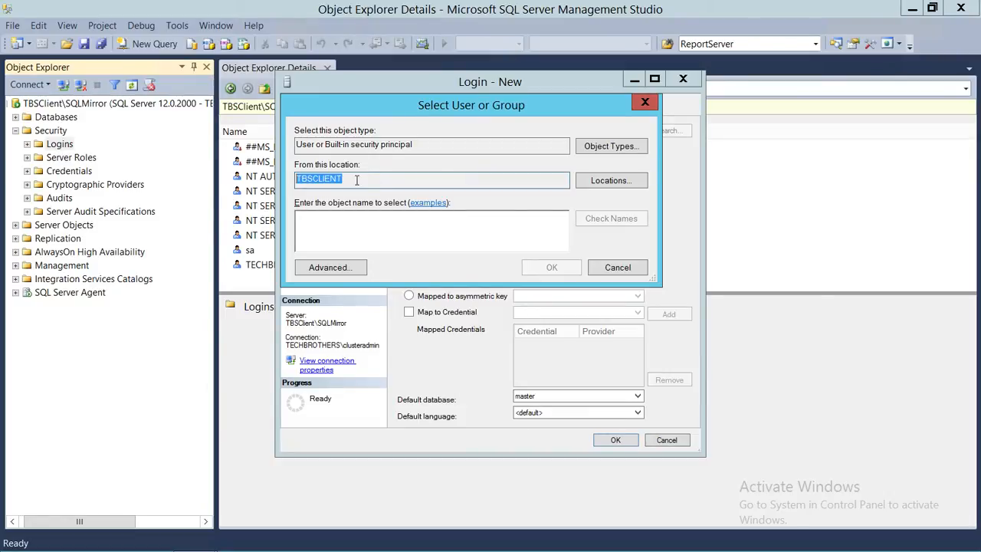
{"action": "mouse_move", "coordinate": [319, 201]}
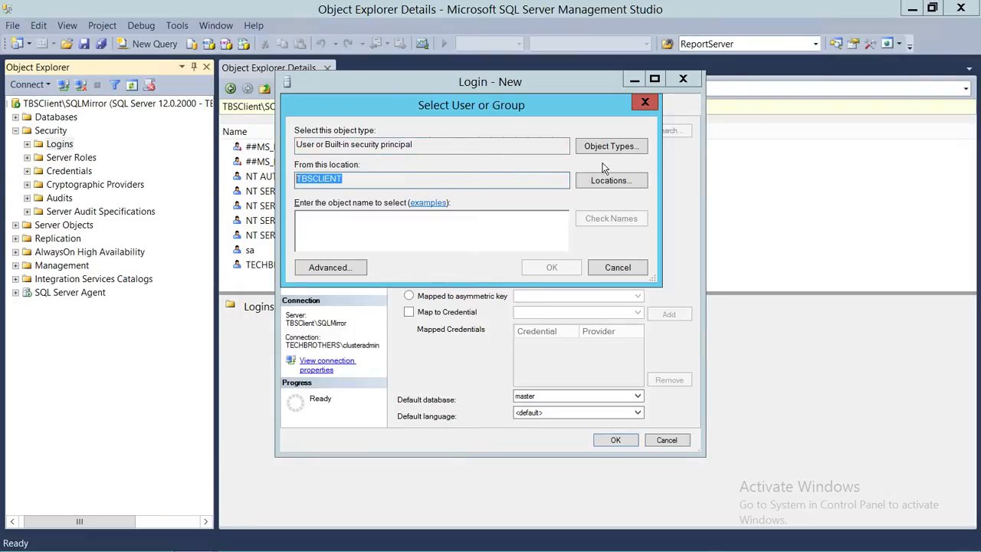
{"action": "left_click", "coordinate": [611, 146]}
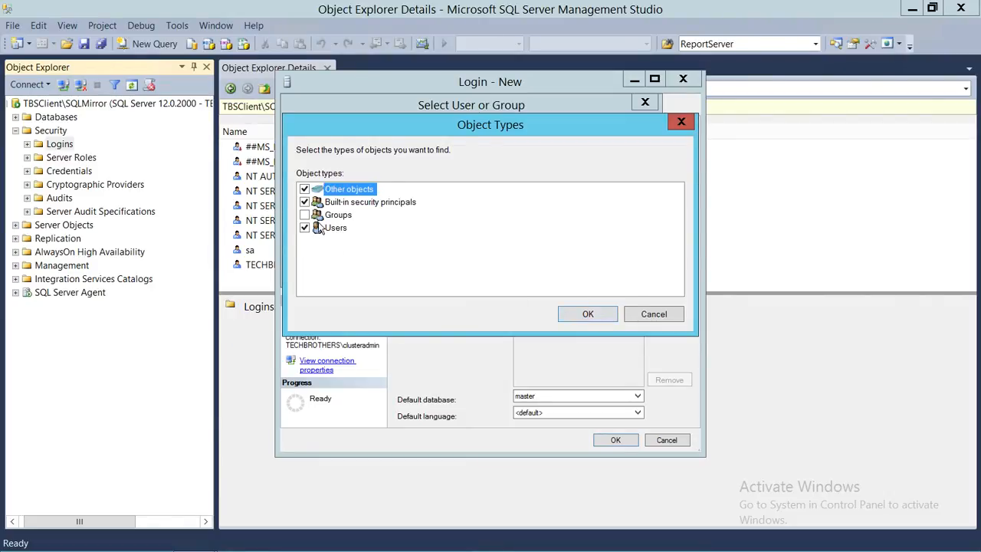
{"action": "left_click", "coordinate": [588, 313]}
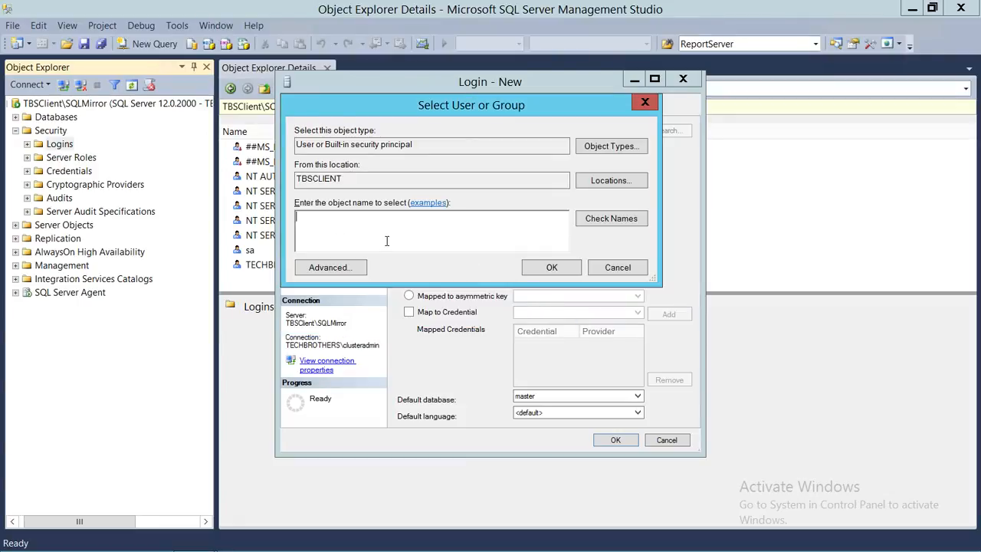
Set the search location to Entire Directory after viewing the Techbrothers.local domain under it.
{"action": "left_click", "coordinate": [610, 181]}
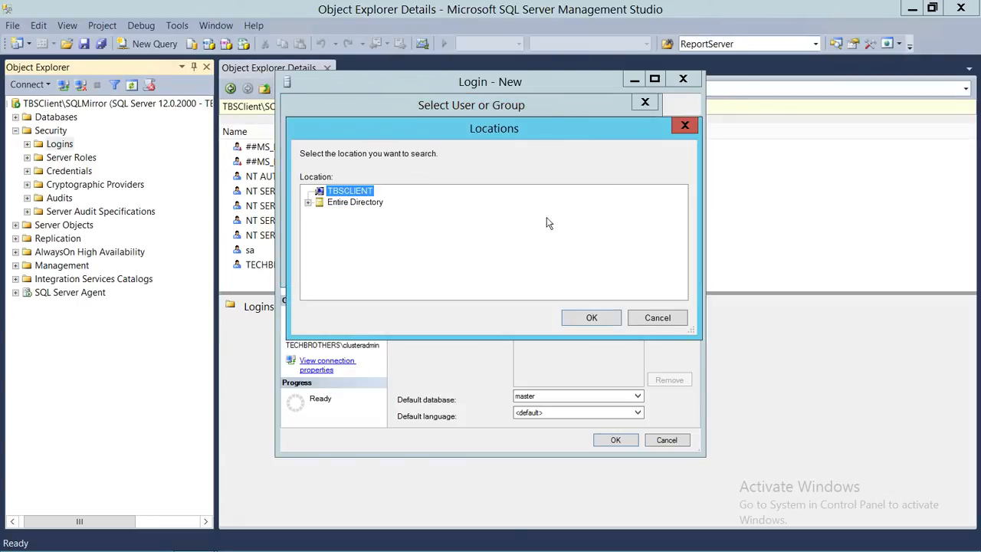
{"action": "left_click", "coordinate": [356, 202]}
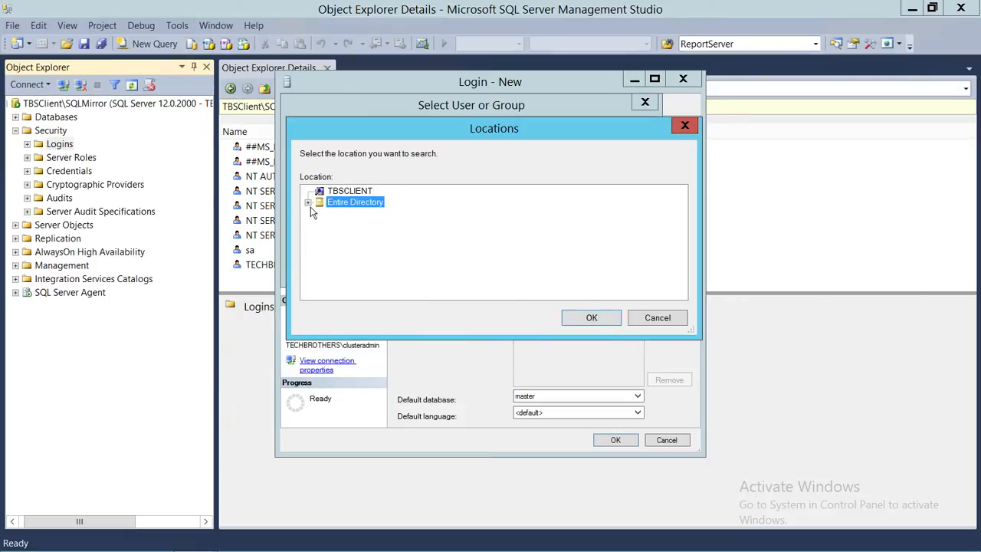
{"action": "left_click", "coordinate": [310, 202]}
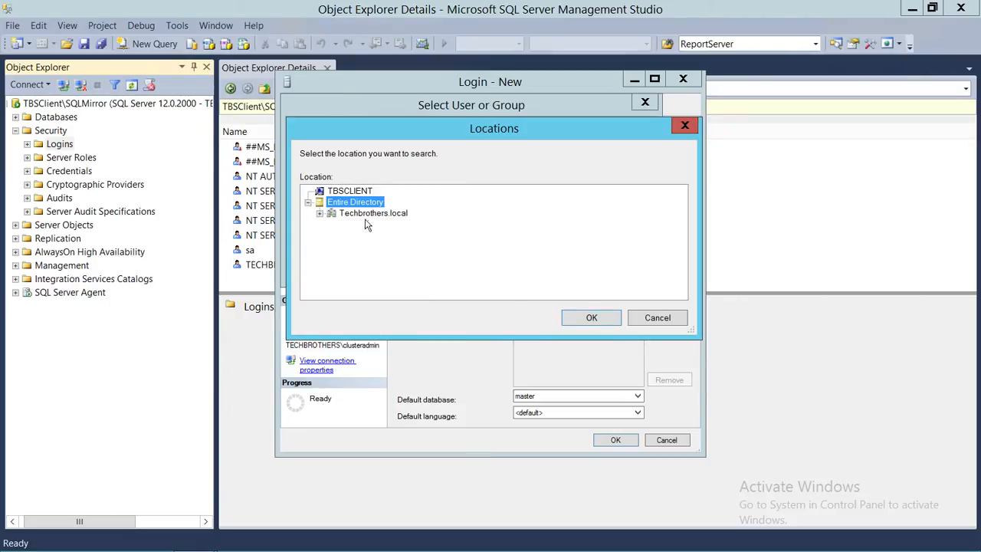
{"action": "mouse_move", "coordinate": [398, 224]}
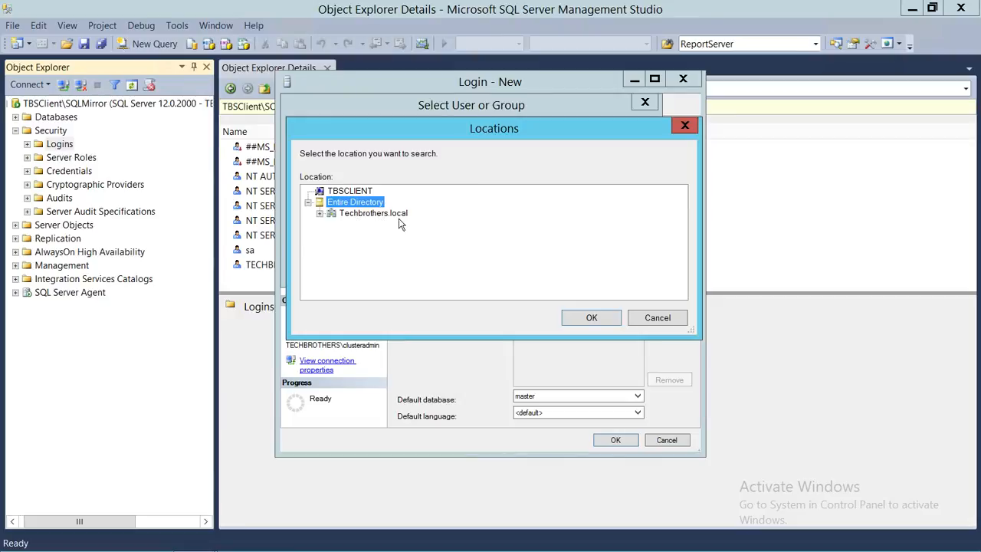
{"action": "left_click", "coordinate": [374, 213]}
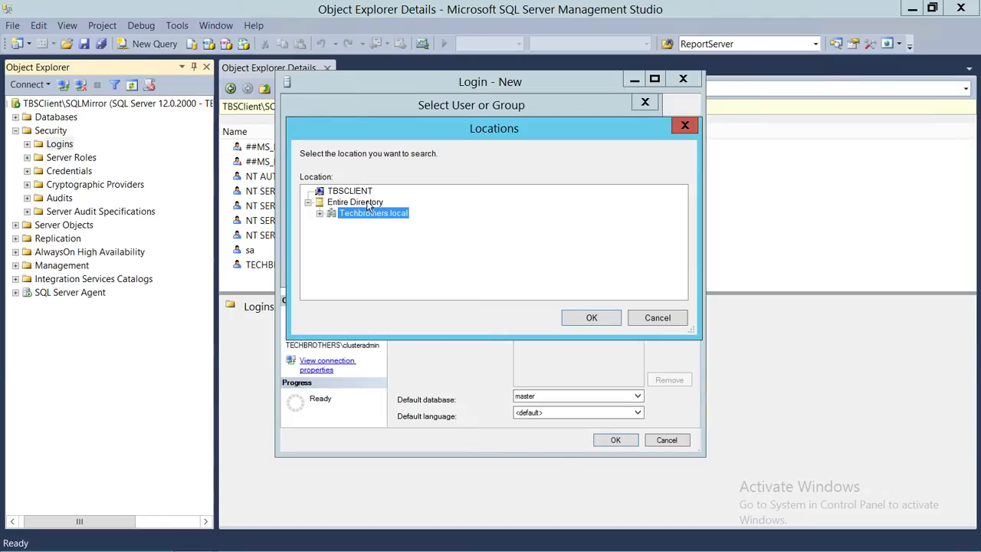
{"action": "mouse_move", "coordinate": [356, 244]}
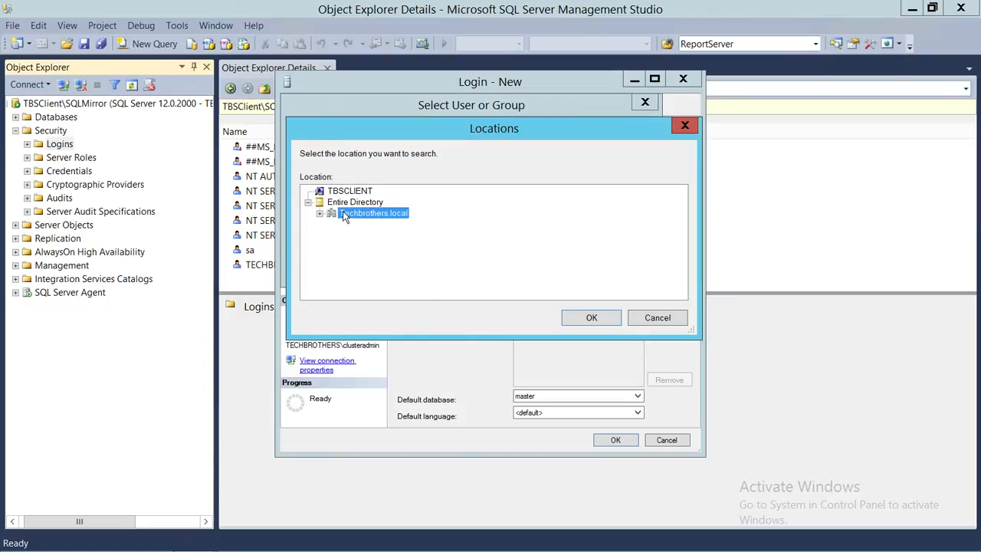
{"action": "mouse_move", "coordinate": [362, 266]}
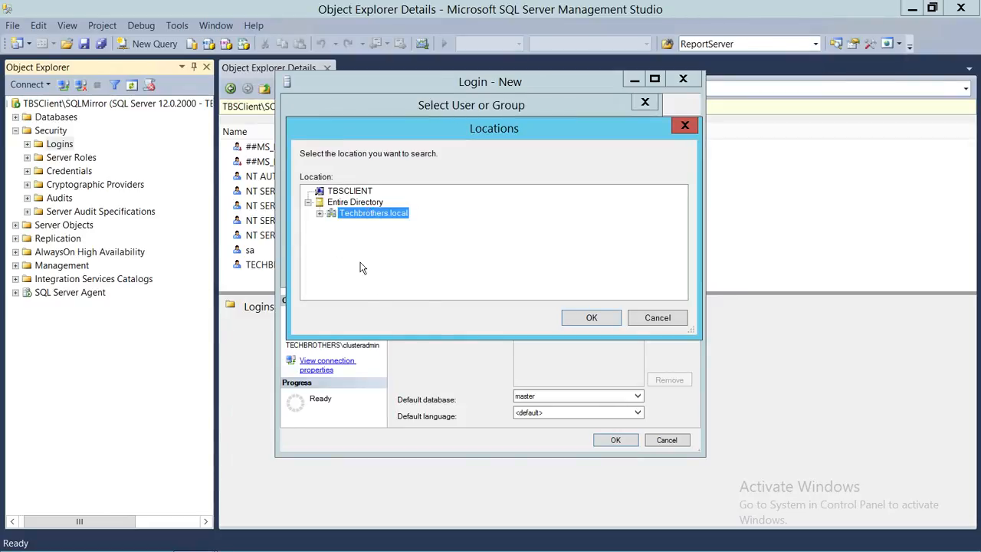
{"action": "mouse_move", "coordinate": [390, 248]}
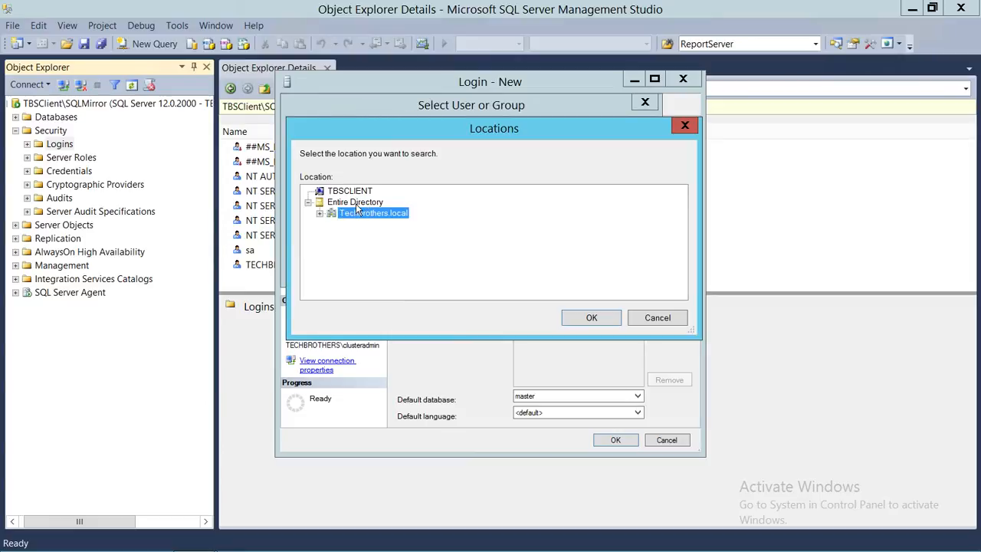
{"action": "left_click", "coordinate": [356, 202]}
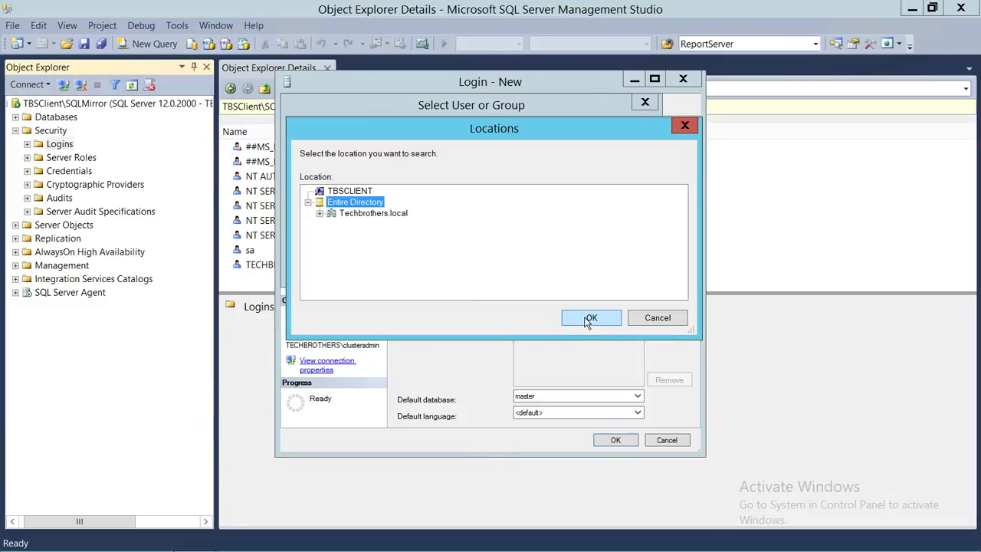
Confirm Entire Directory, enter SQLDBReader as the object name and check it against the directory.
{"action": "left_click", "coordinate": [591, 317]}
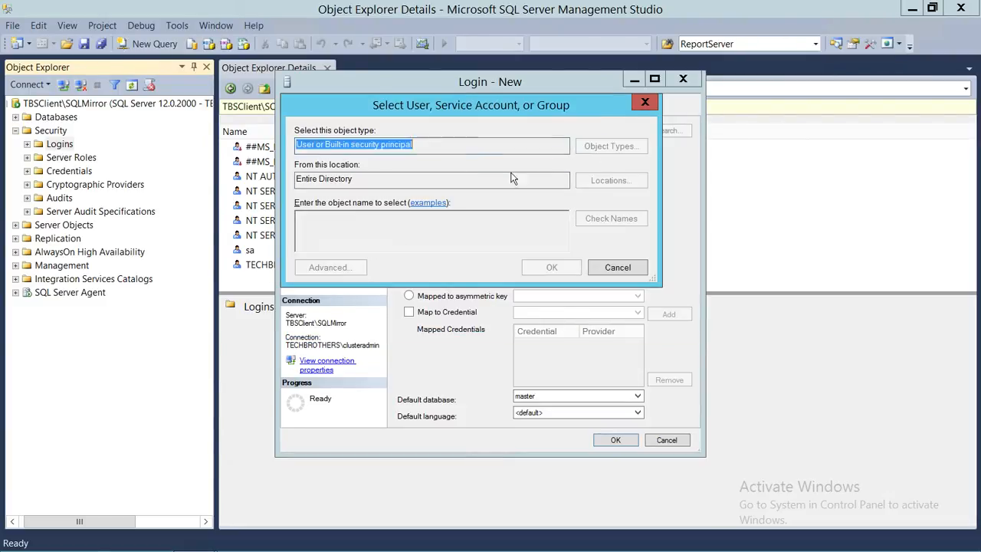
{"action": "left_click", "coordinate": [611, 146]}
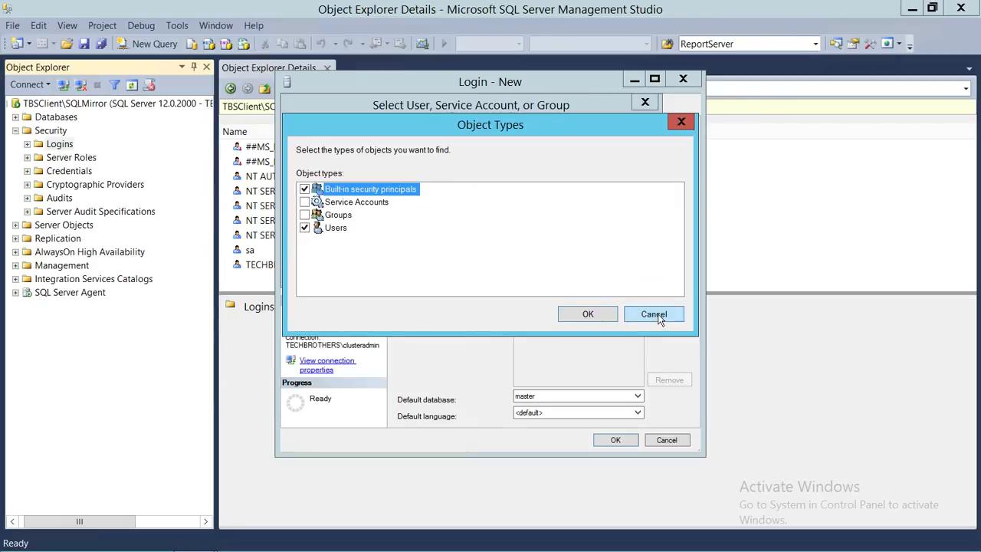
{"action": "left_click", "coordinate": [653, 313]}
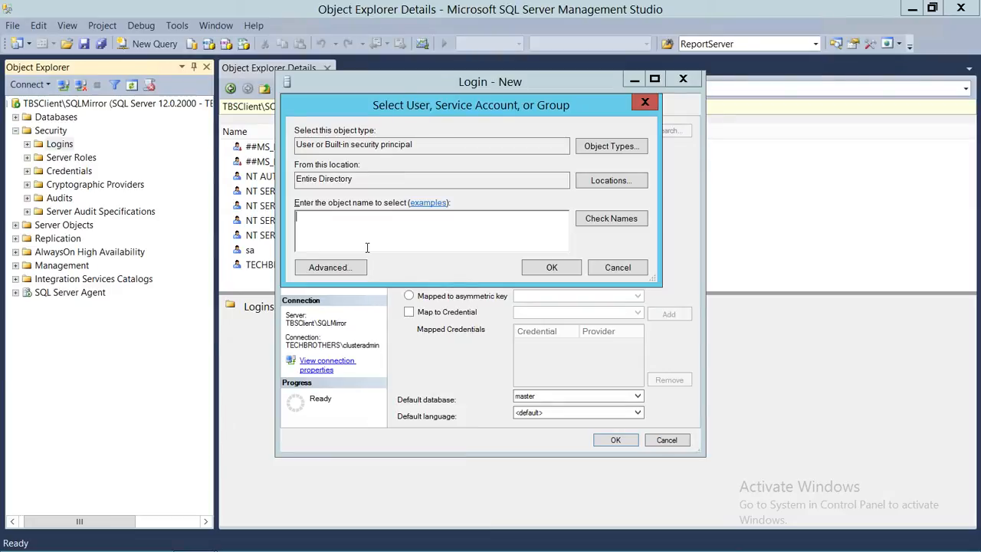
{"action": "type", "text": "SQLDBReader"}
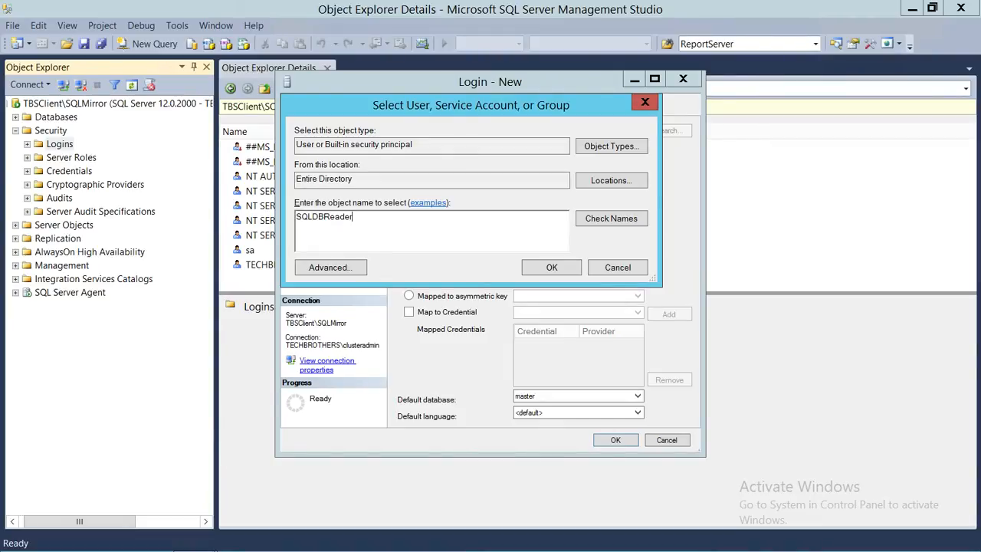
{"action": "left_click", "coordinate": [610, 218]}
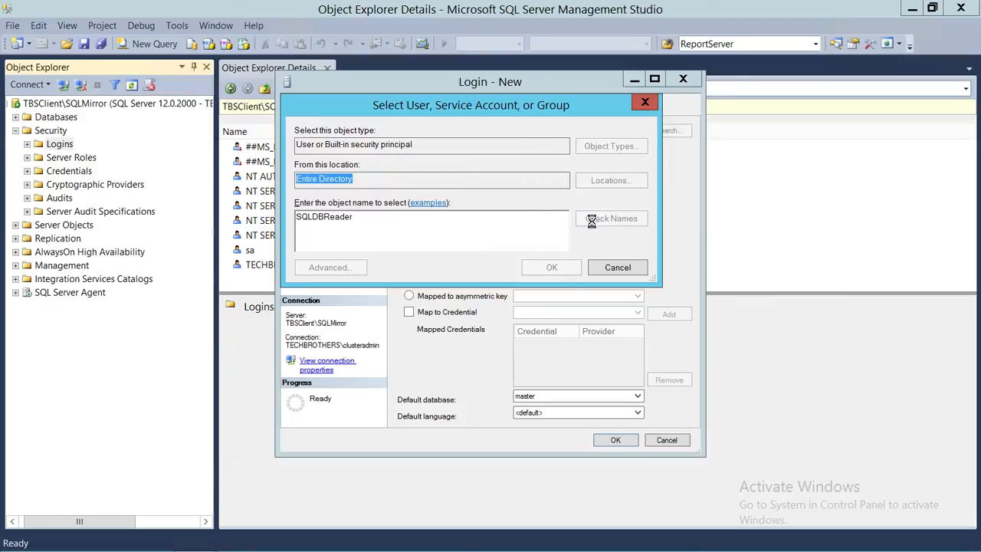
{"action": "left_click", "coordinate": [611, 217]}
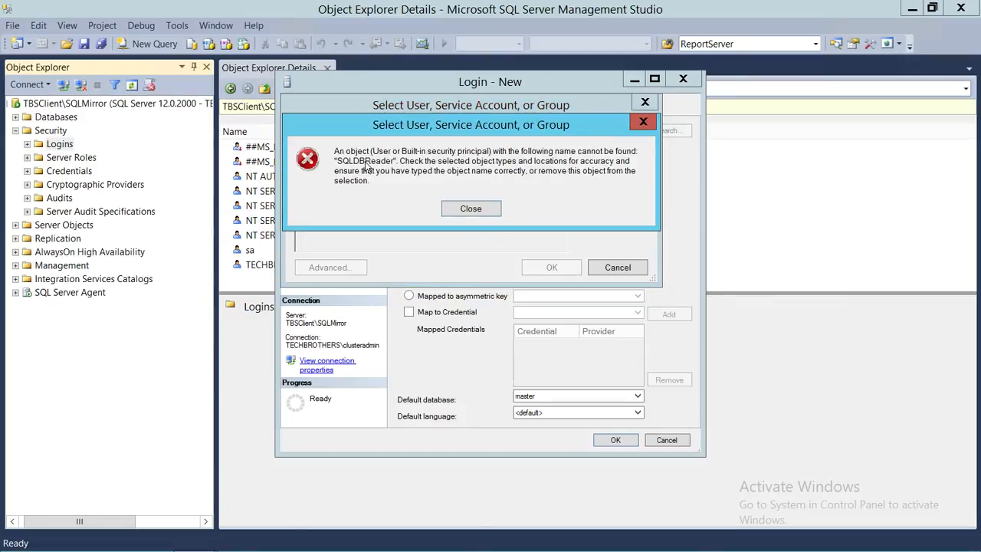
{"action": "mouse_move", "coordinate": [447, 182]}
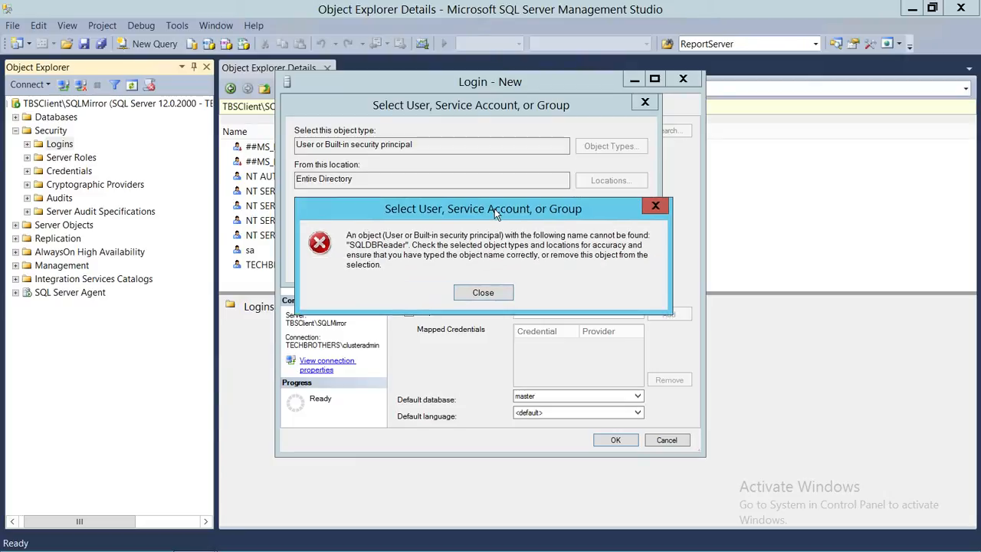
{"action": "mouse_move", "coordinate": [319, 136]}
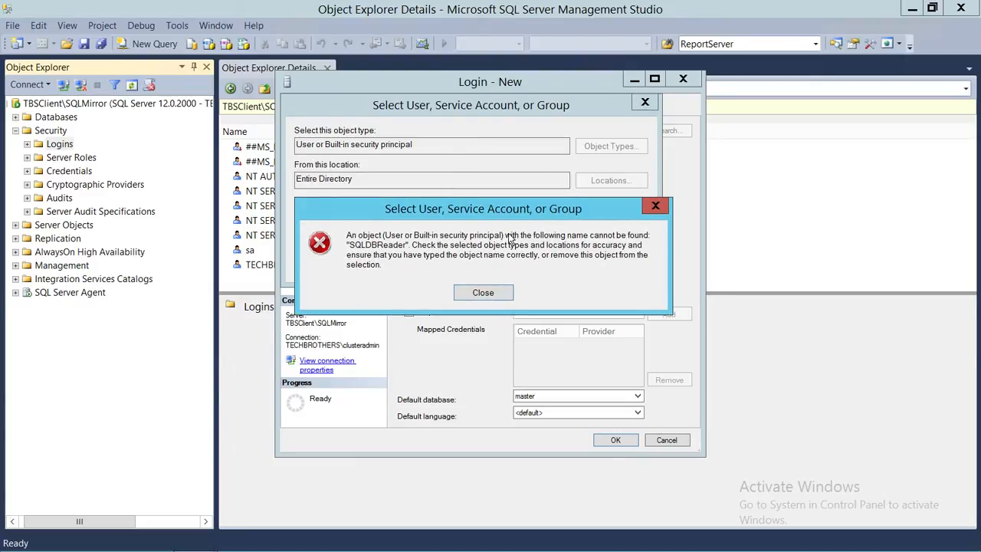
{"action": "left_click", "coordinate": [483, 292]}
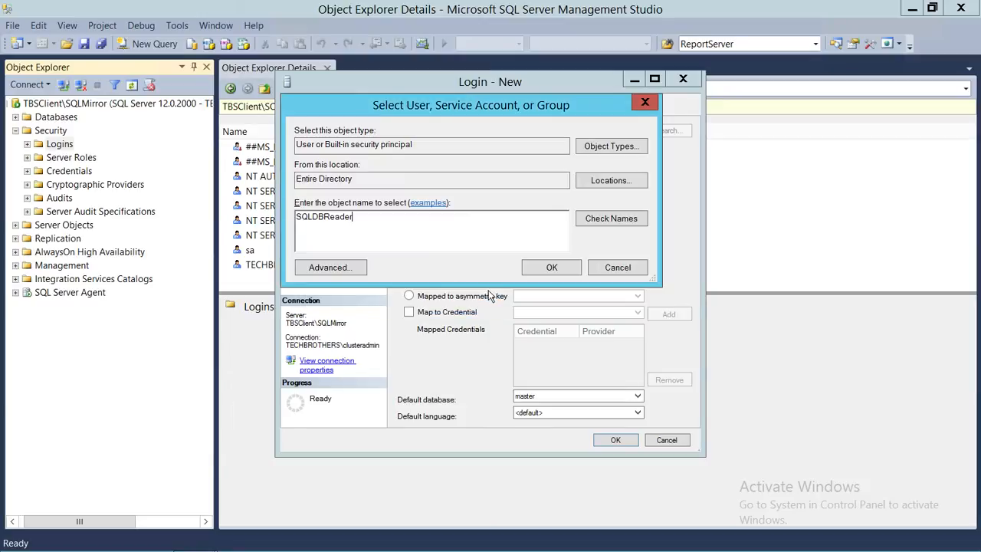
Include Groups among the object types searched for the SQLDBReader name.
{"action": "left_click", "coordinate": [610, 146]}
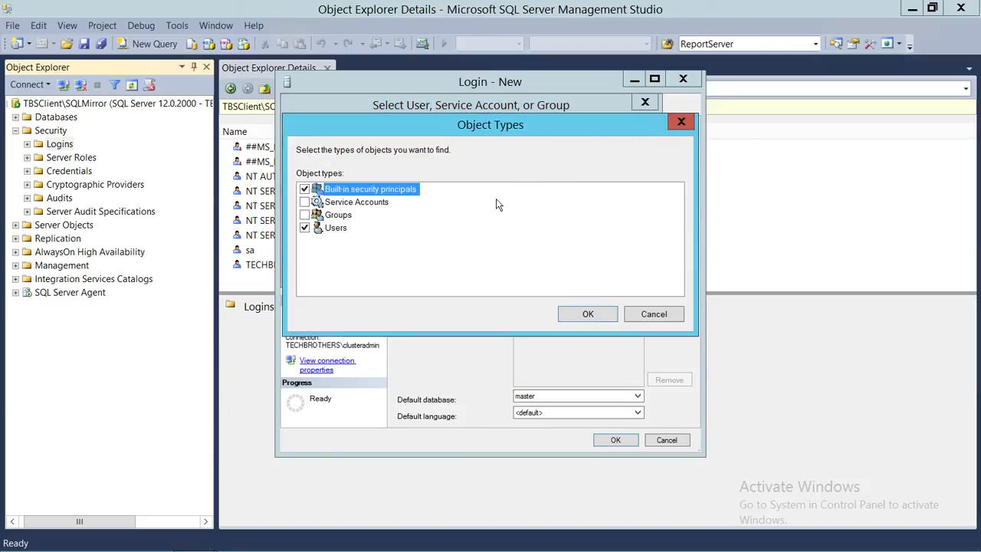
{"action": "left_click", "coordinate": [305, 215]}
{"action": "type", "text": "SQLDBReader"}
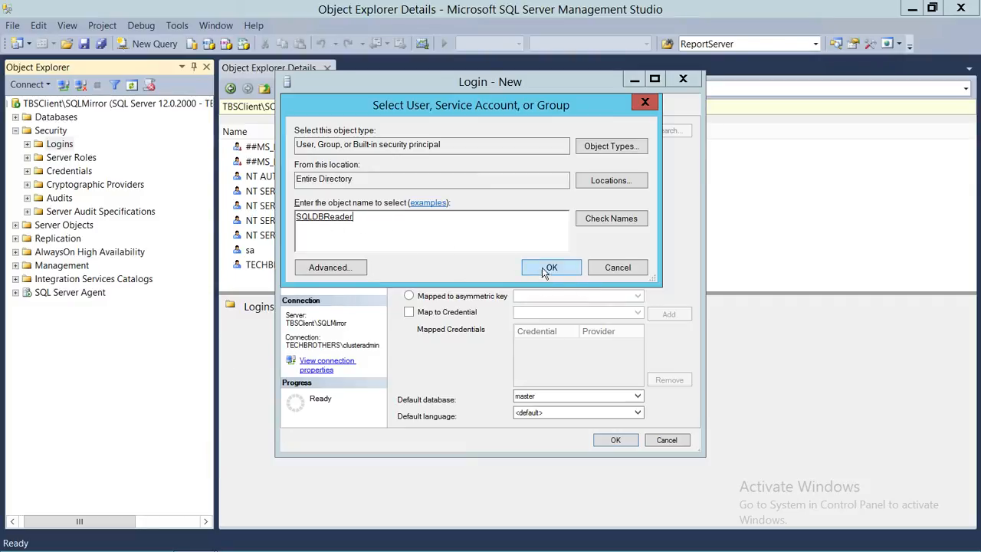
Accept TECHBROTHERS\SQLDBReader as the login name and review its Server Roles page.
{"action": "left_click", "coordinate": [551, 267]}
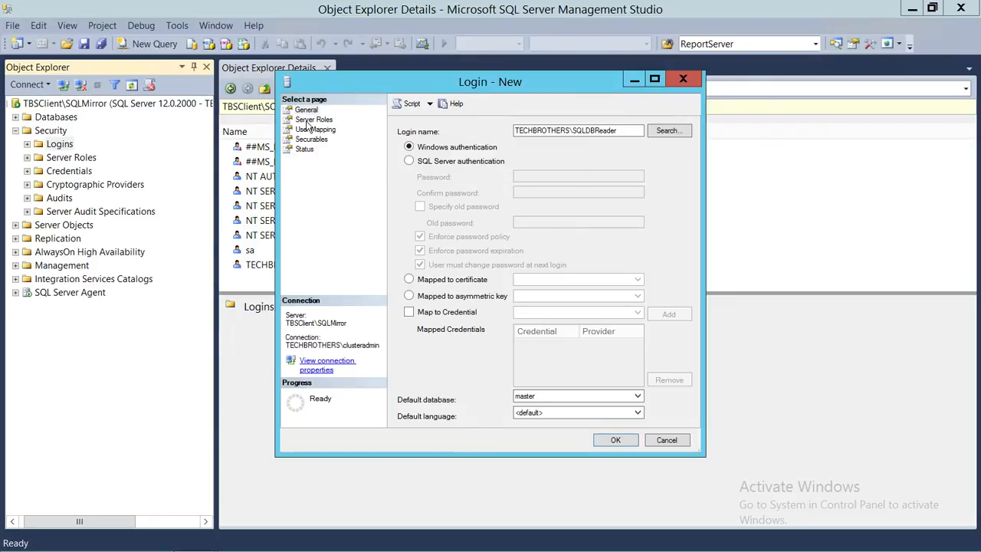
{"action": "left_click", "coordinate": [314, 120]}
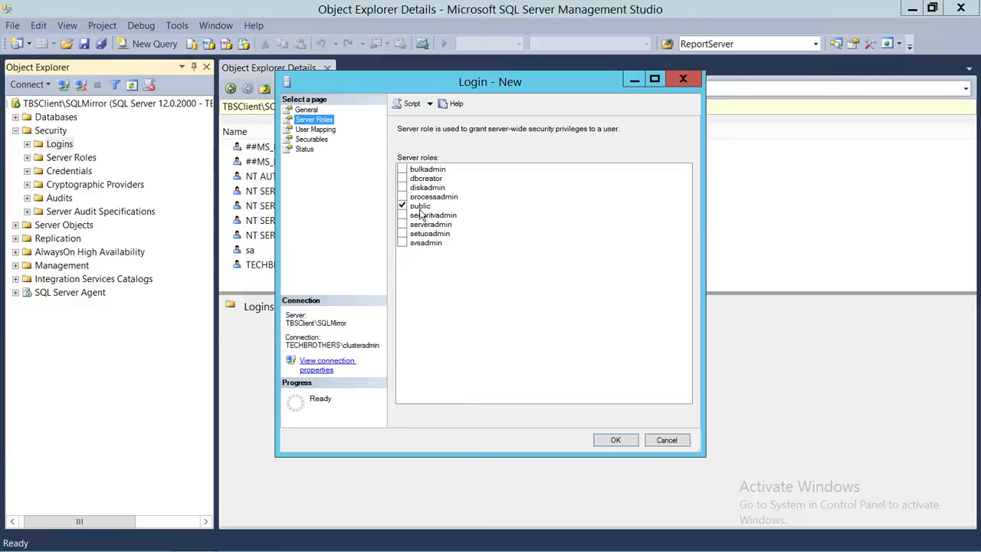
{"action": "mouse_move", "coordinate": [512, 221]}
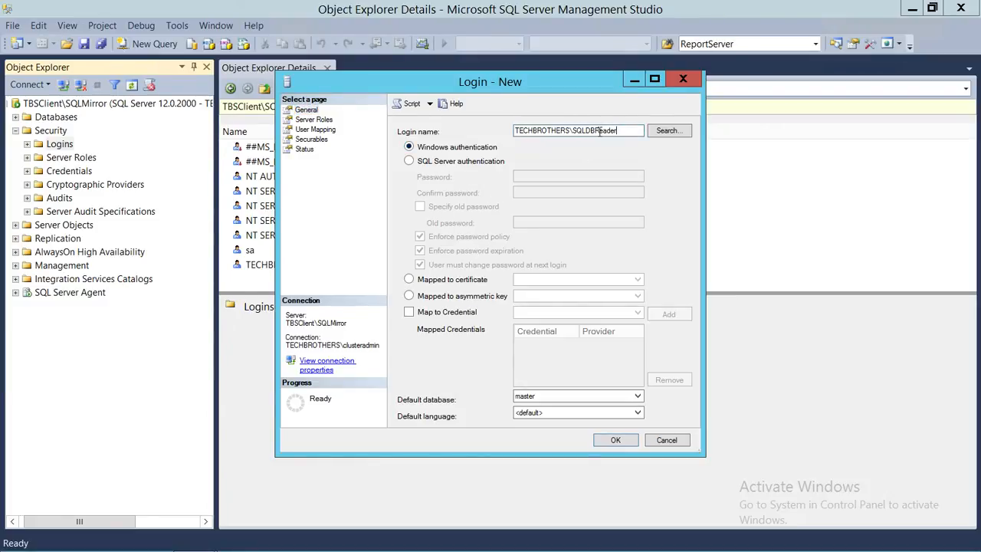
Select the login name, toggle between SQL Server and Windows authentication, leaving the setup for the desktop.
{"action": "triple_click", "coordinate": [580, 130]}
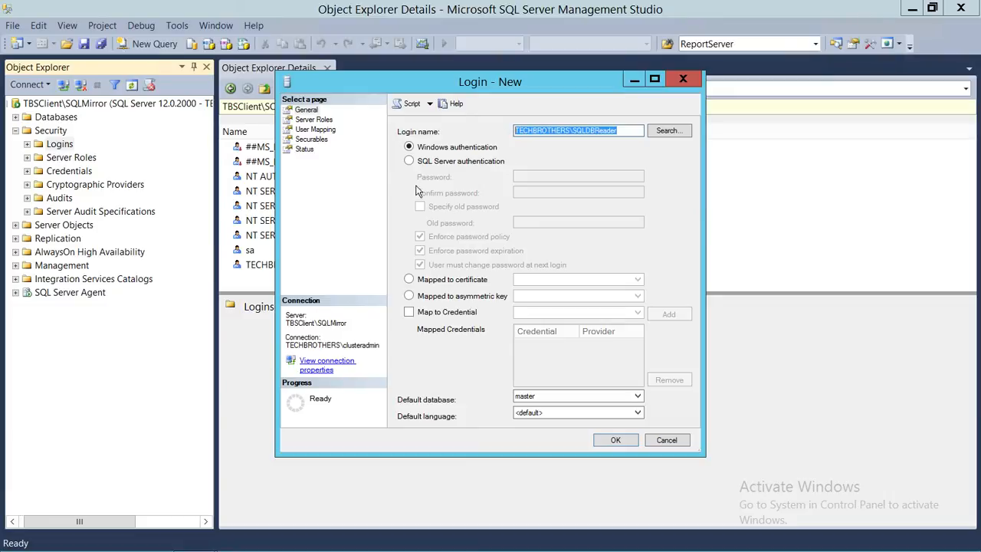
{"action": "mouse_move", "coordinate": [481, 223]}
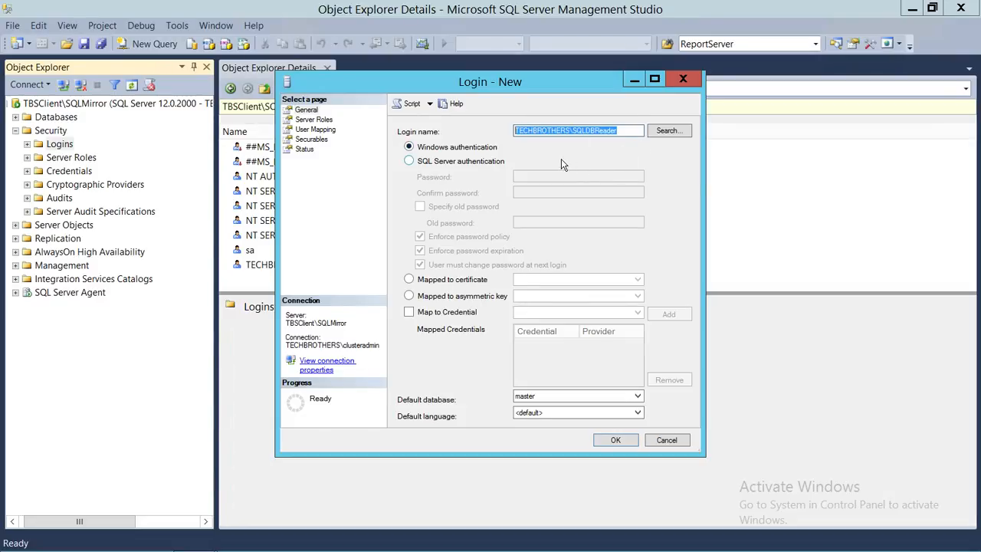
{"action": "mouse_move", "coordinate": [463, 135]}
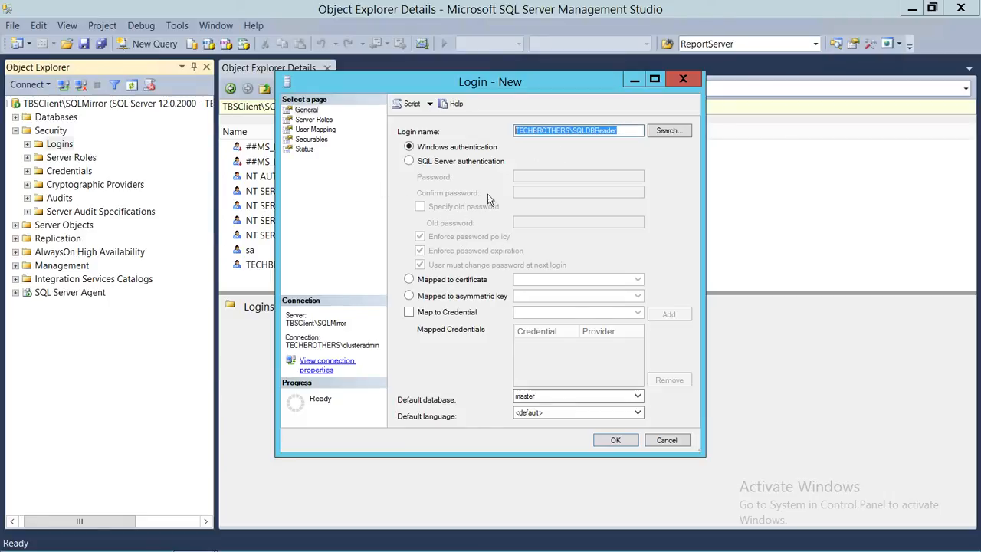
{"action": "mouse_move", "coordinate": [411, 161]}
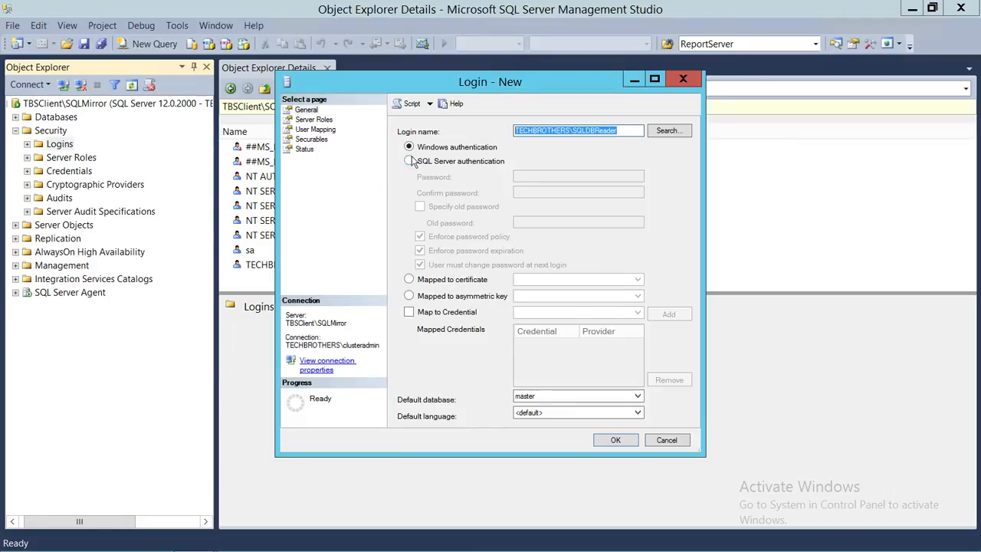
{"action": "left_click", "coordinate": [409, 161]}
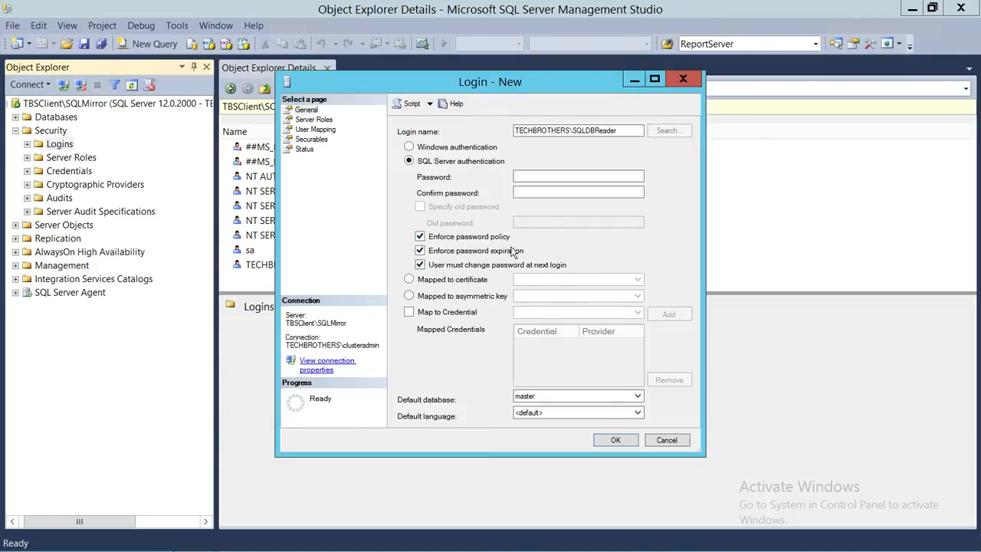
{"action": "left_click", "coordinate": [410, 147]}
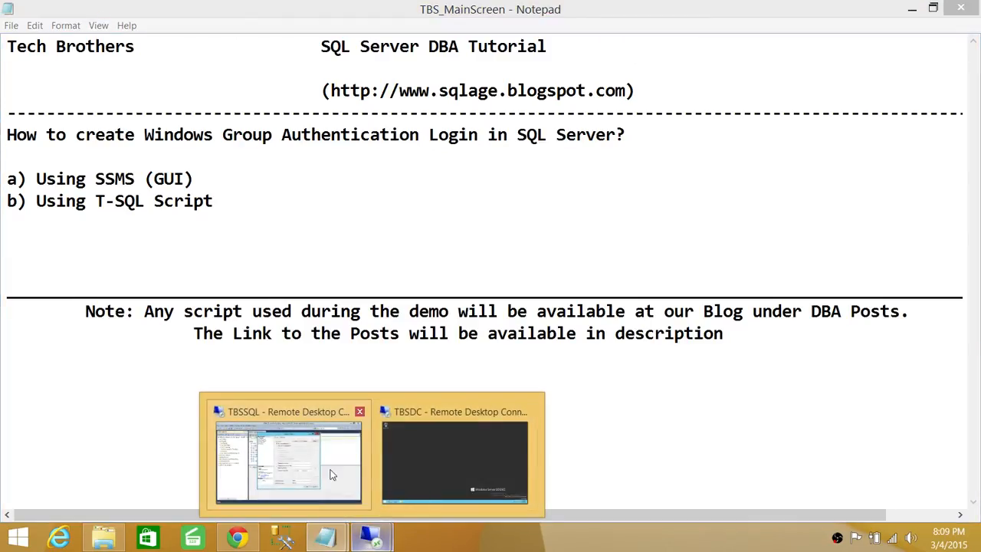
In the TBSDC session, open Active Directory Users and Computers and select the SQLDBReader group.
{"action": "left_click", "coordinate": [455, 460]}
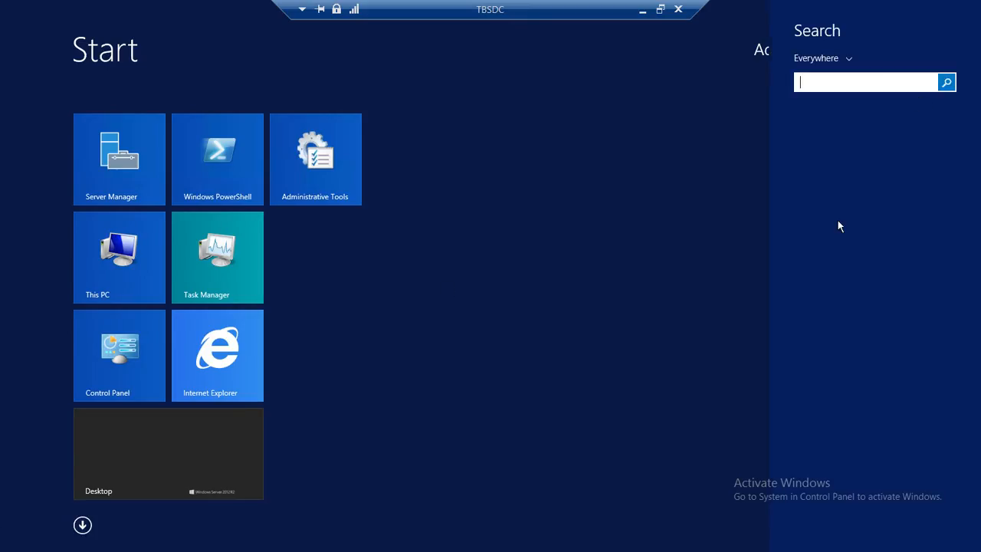
{"action": "type", "text": "Acti"}
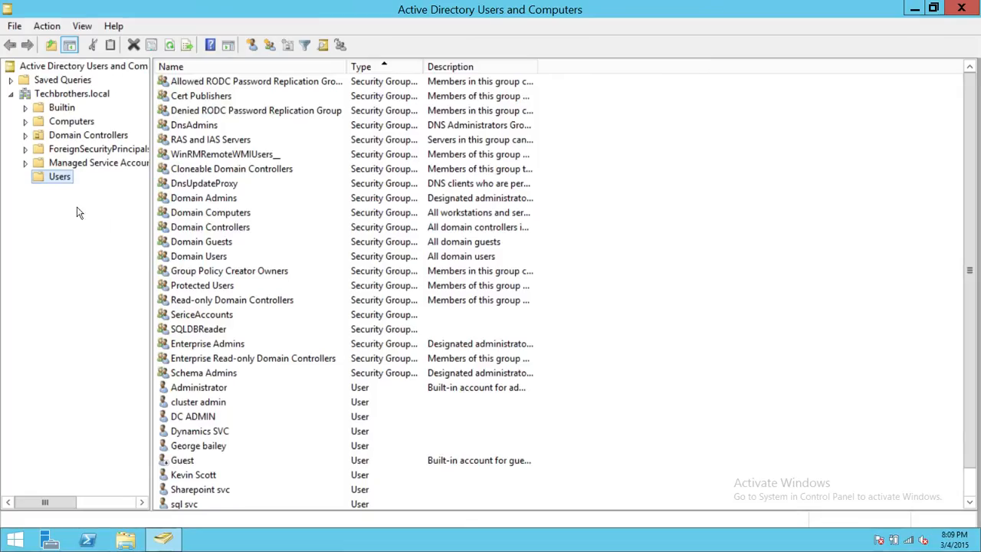
{"action": "mouse_move", "coordinate": [213, 436]}
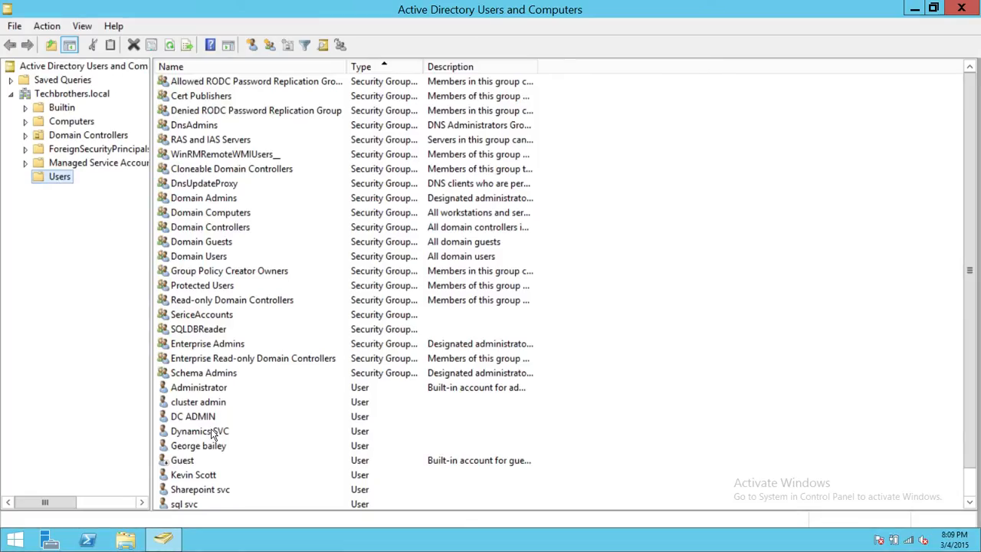
{"action": "left_click", "coordinate": [198, 328]}
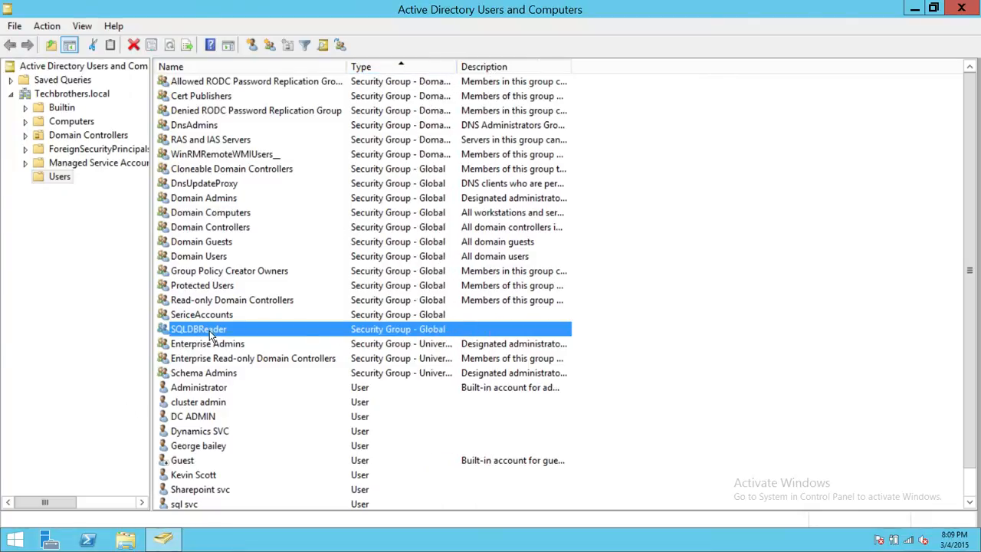
View SQLDBReader's members, George bailey and Kevin Scott, then close its properties unchanged.
{"action": "double_click", "coordinate": [198, 328]}
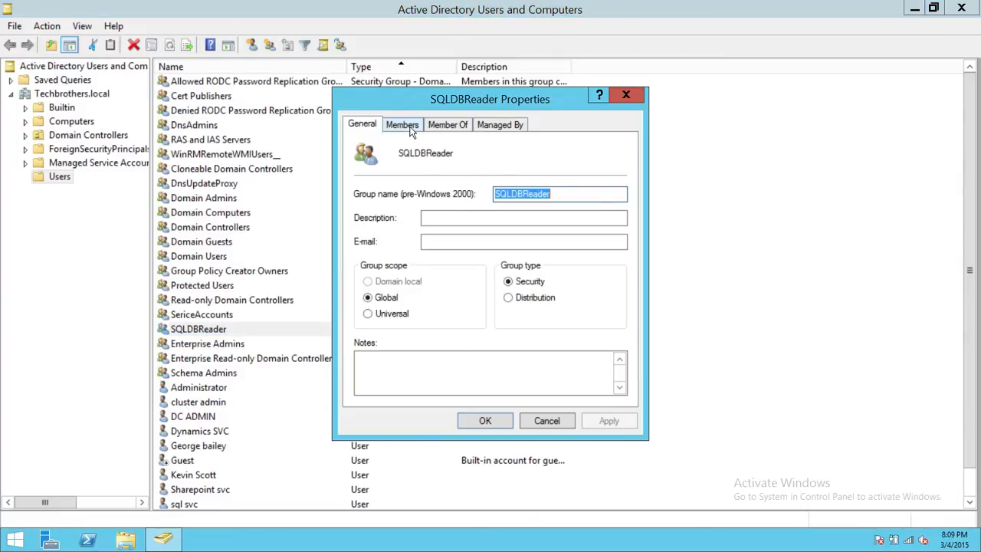
{"action": "left_click", "coordinate": [402, 124]}
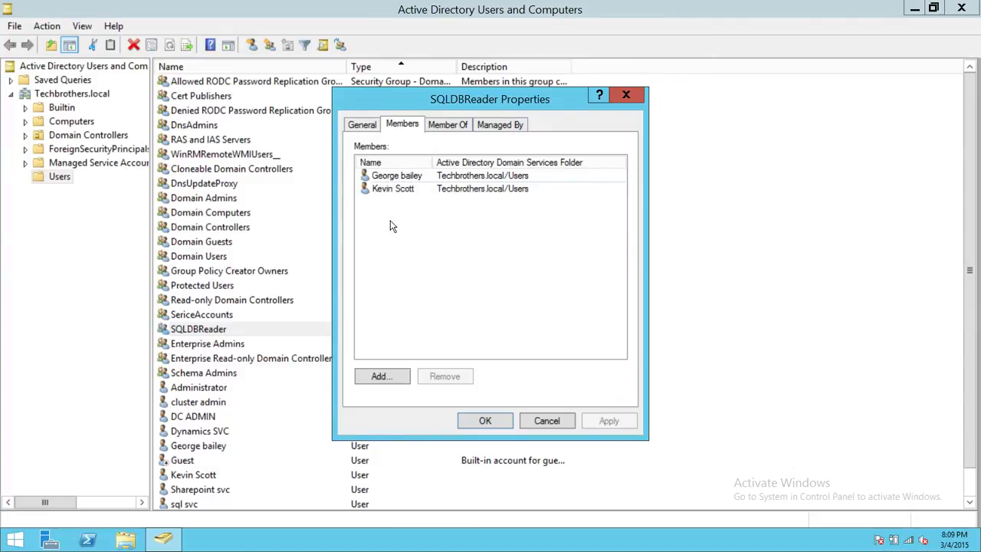
{"action": "mouse_move", "coordinate": [407, 157]}
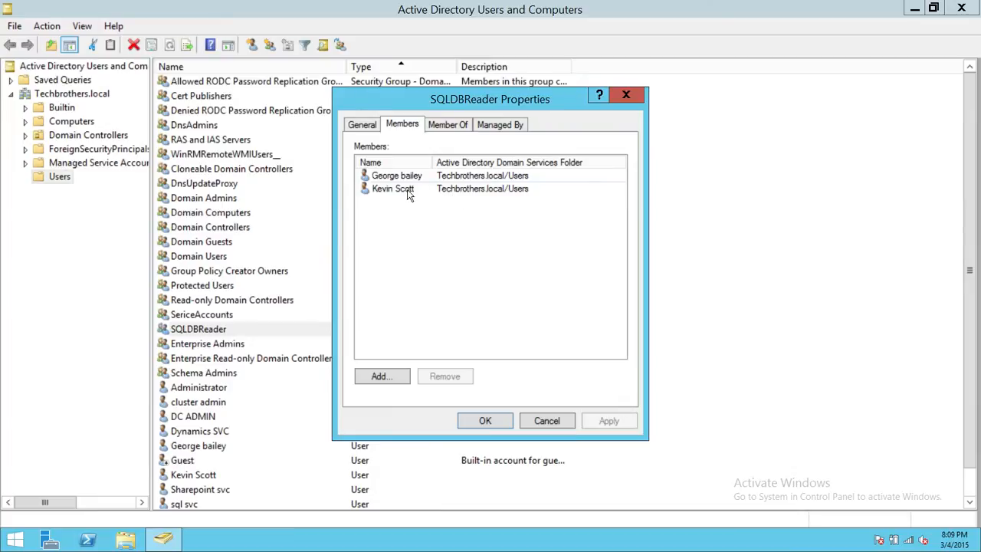
{"action": "mouse_move", "coordinate": [420, 203]}
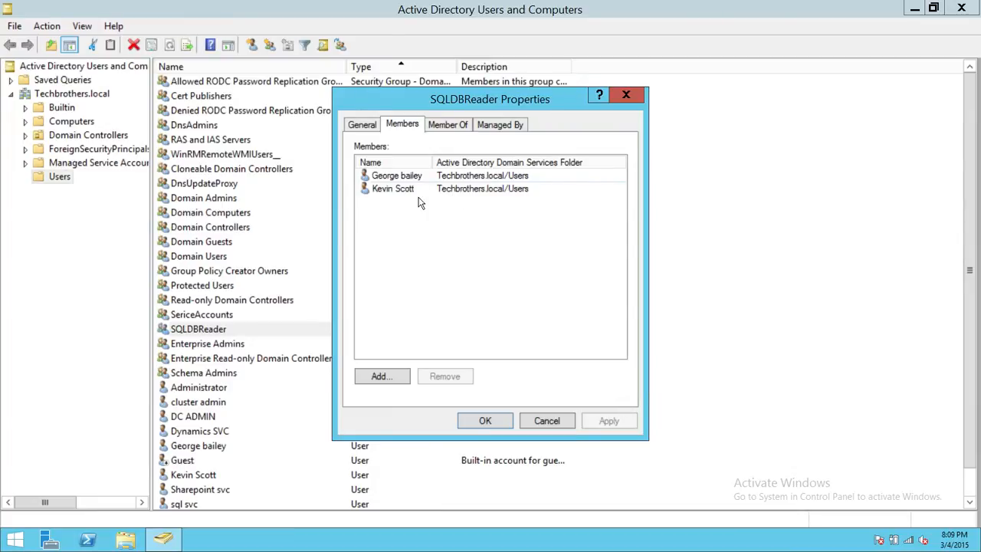
{"action": "mouse_move", "coordinate": [527, 227]}
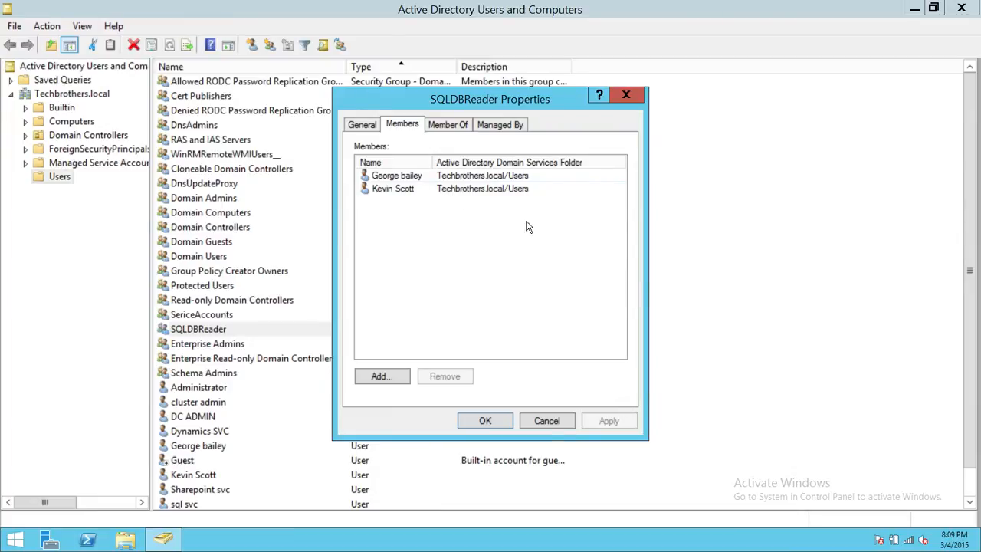
{"action": "mouse_move", "coordinate": [556, 445]}
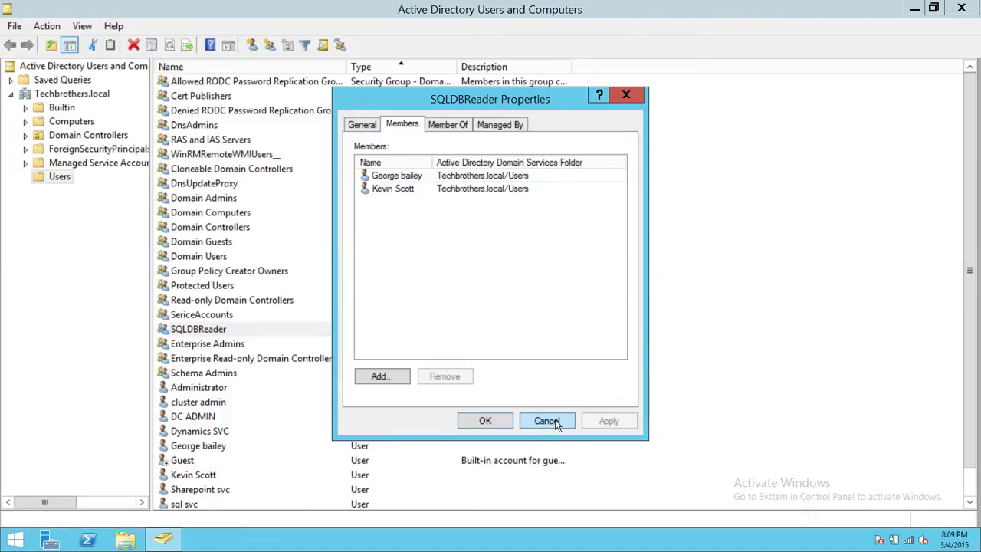
{"action": "left_click", "coordinate": [546, 420]}
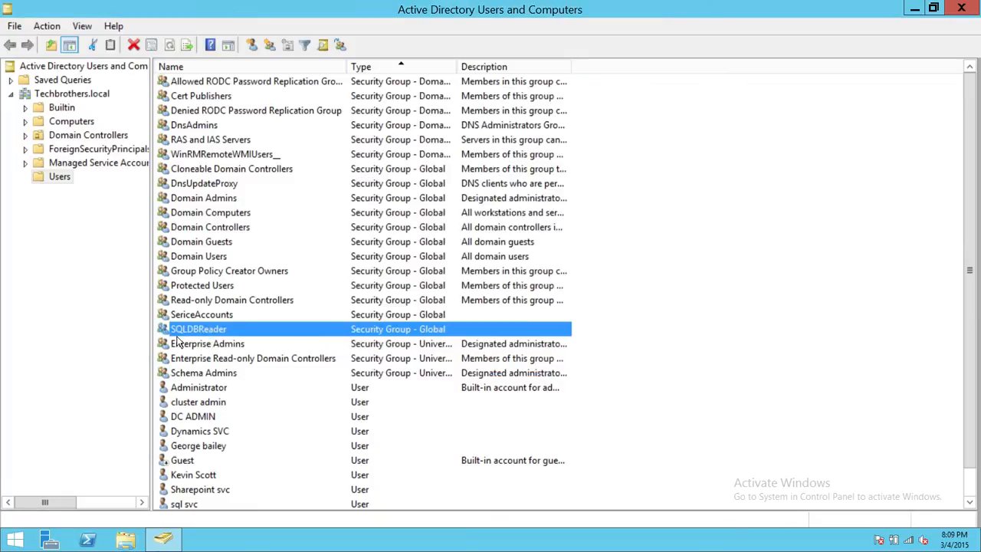
{"action": "mouse_move", "coordinate": [190, 527]}
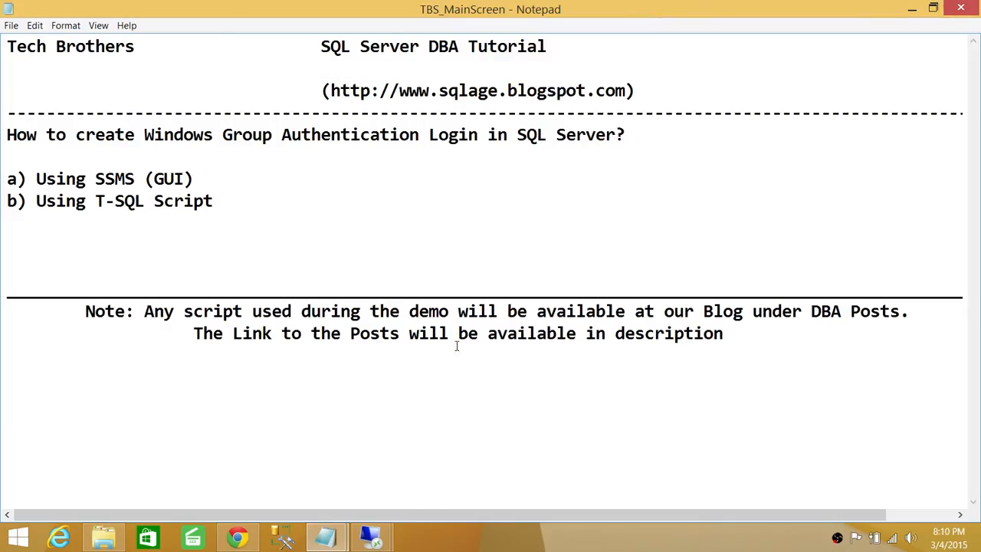
{"action": "mouse_move", "coordinate": [371, 537]}
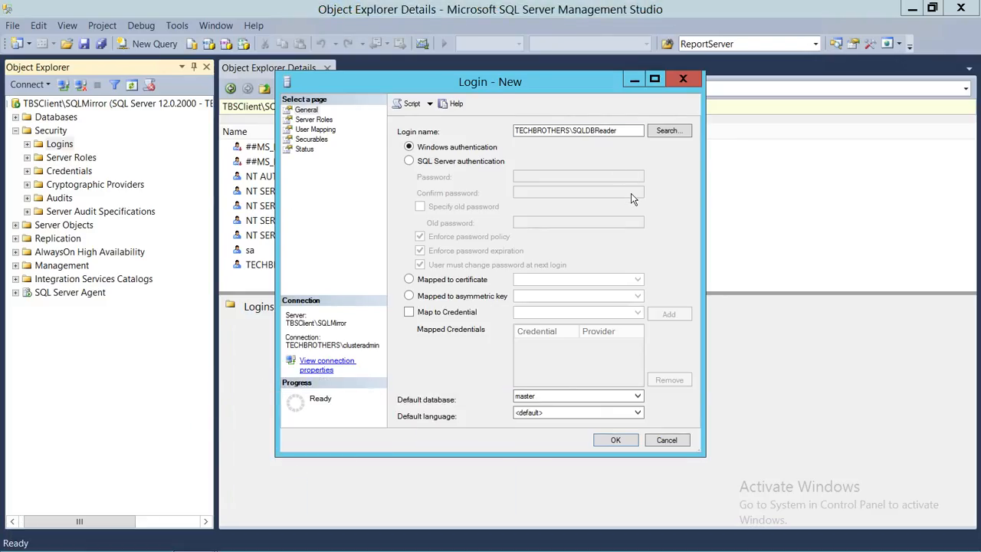
{"action": "mouse_move", "coordinate": [386, 190]}
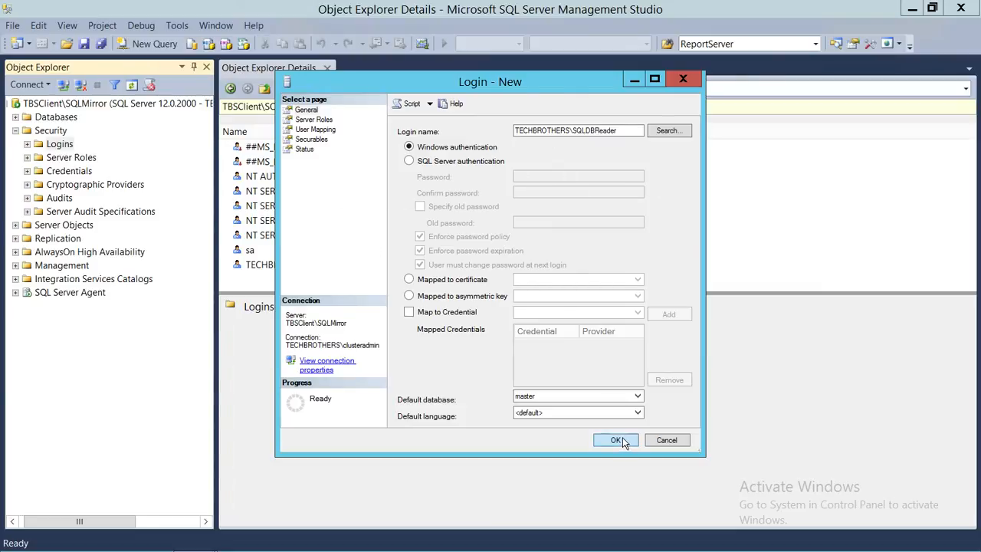
Confirm the Login - New dialog so TECHBROTHERS\SQLDBReader is created.
{"action": "left_click", "coordinate": [616, 439]}
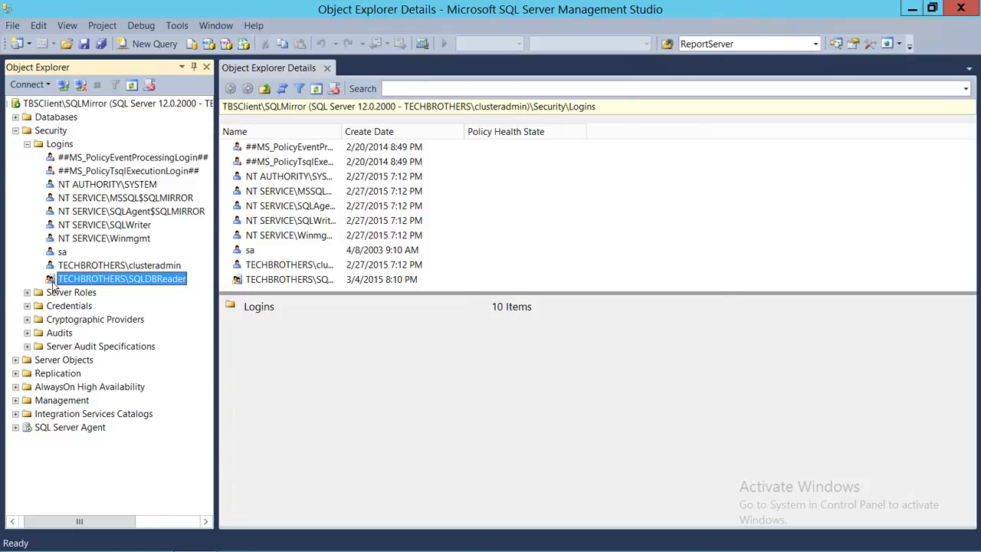
{"action": "mouse_move", "coordinate": [55, 282]}
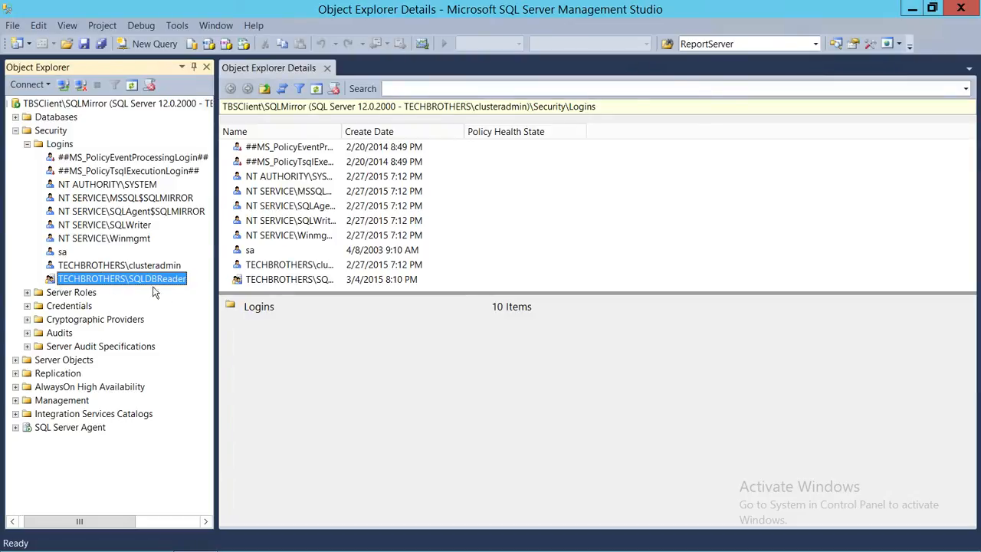
{"action": "mouse_move", "coordinate": [198, 291]}
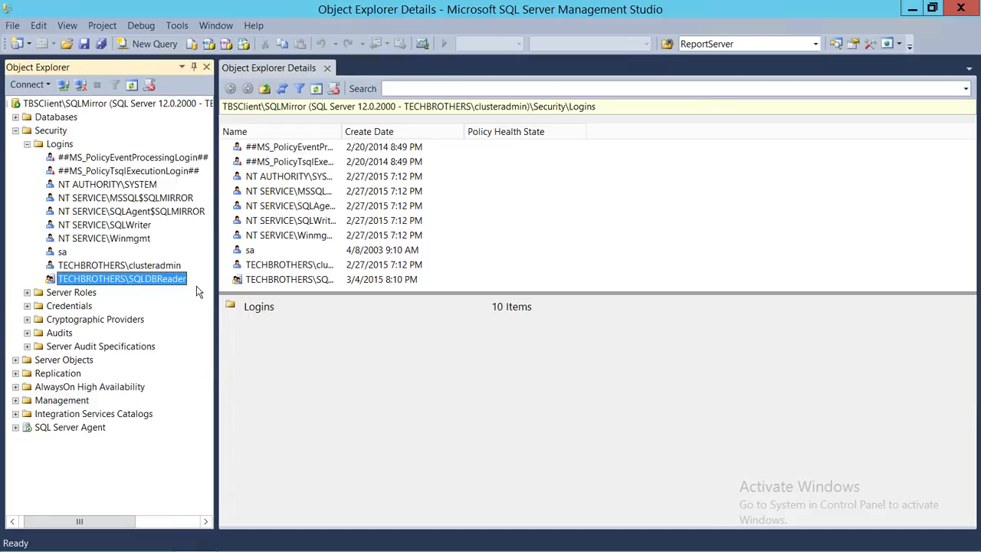
{"action": "mouse_move", "coordinate": [185, 294]}
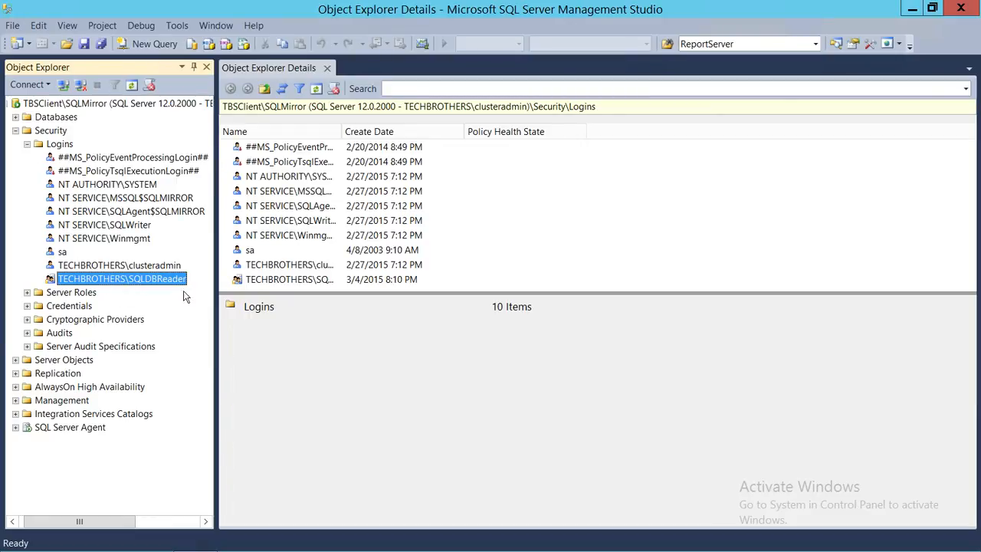
Delete the TECHBROTHERS\SQLDBReader login from the Logins node.
{"action": "right_click", "coordinate": [121, 279]}
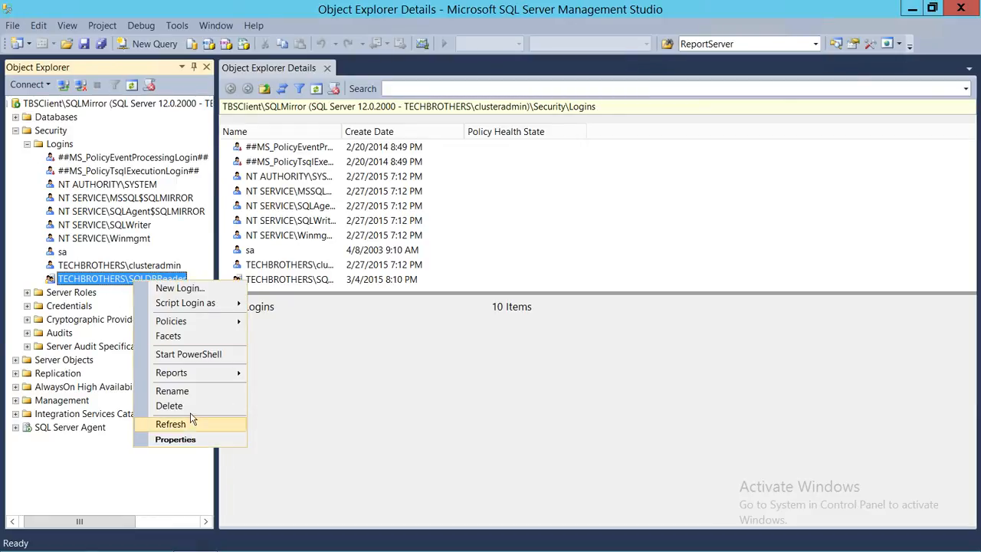
{"action": "left_click", "coordinate": [169, 404]}
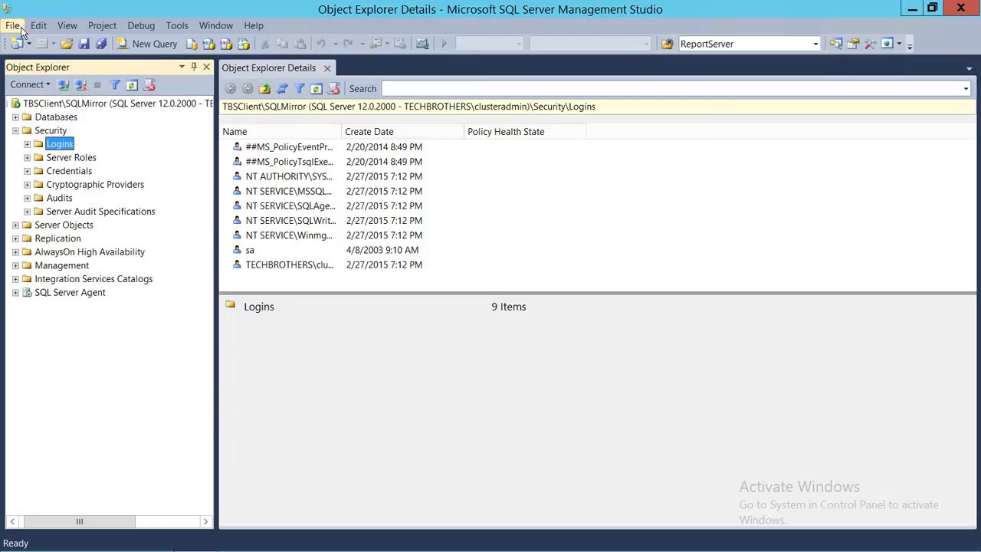
Load CreateWindowsGroup_login.sql and connect its query window to the Database Engine.
{"action": "left_click", "coordinate": [12, 25]}
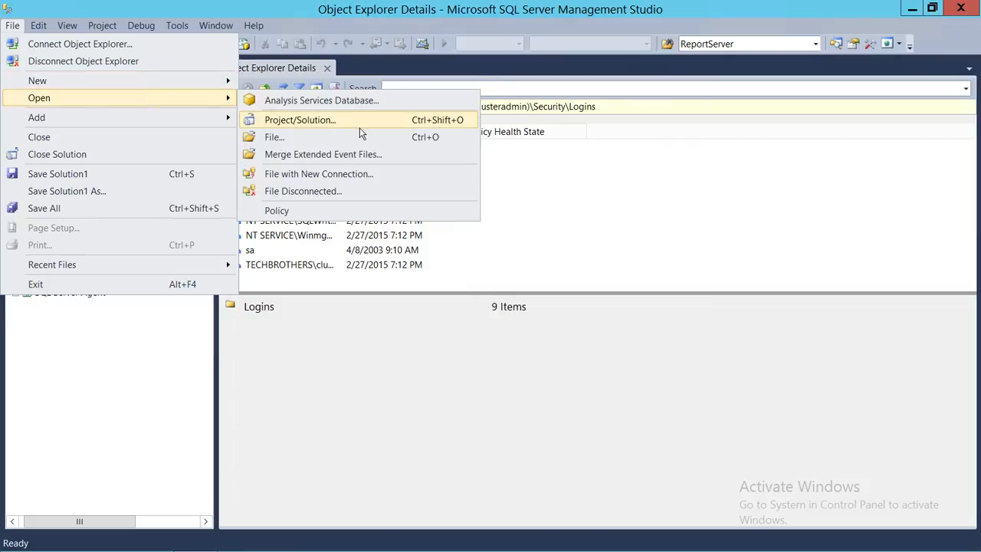
{"action": "left_click", "coordinate": [275, 137]}
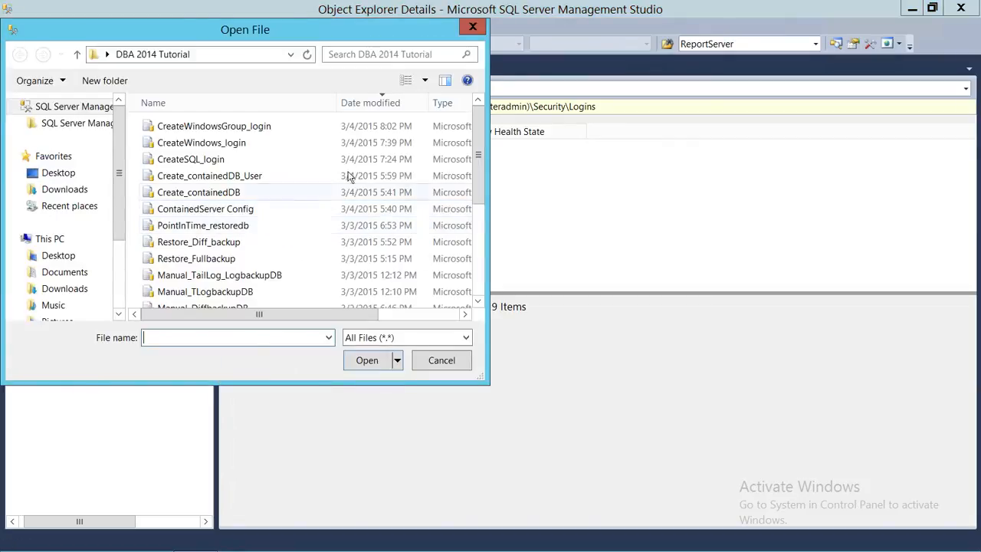
{"action": "double_click", "coordinate": [214, 126]}
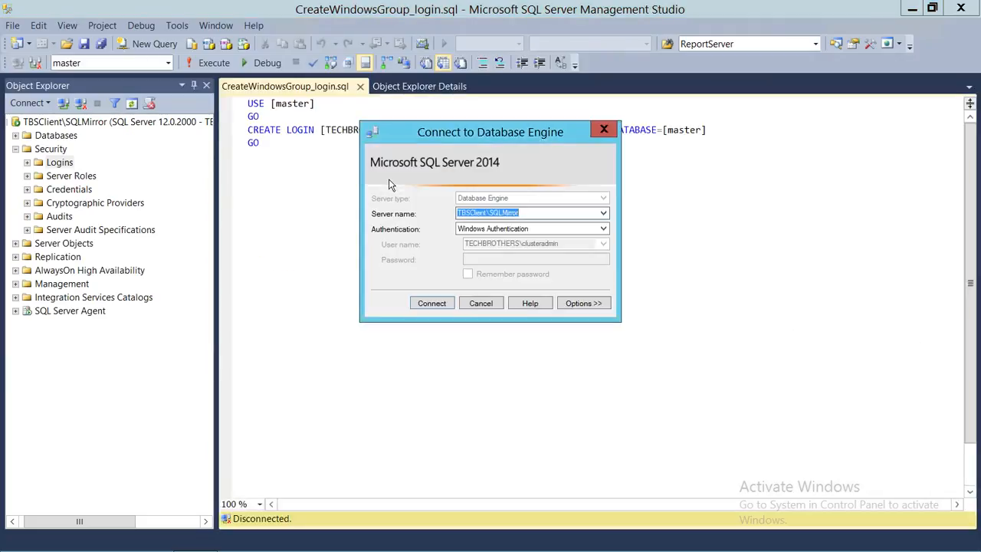
{"action": "left_click", "coordinate": [433, 304]}
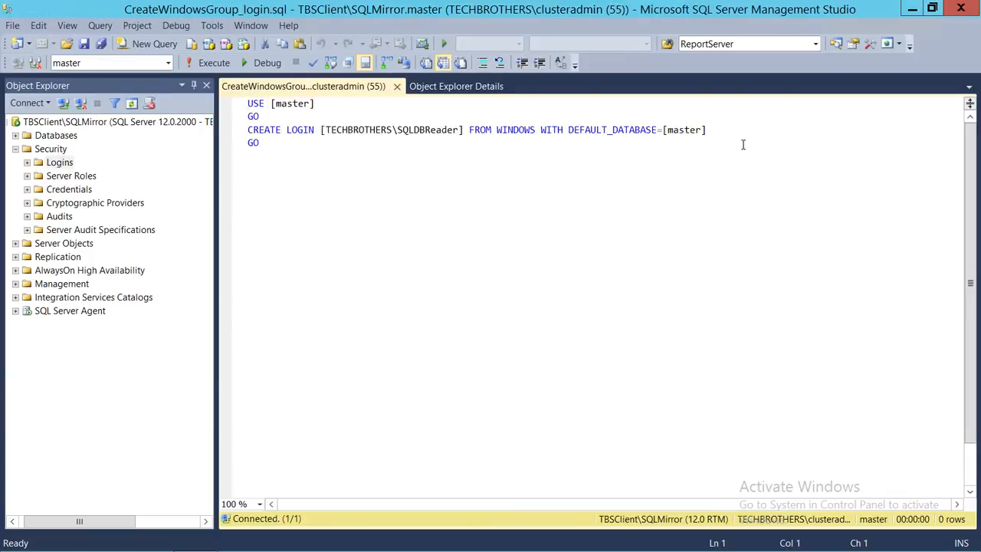
{"action": "mouse_move", "coordinate": [221, 146]}
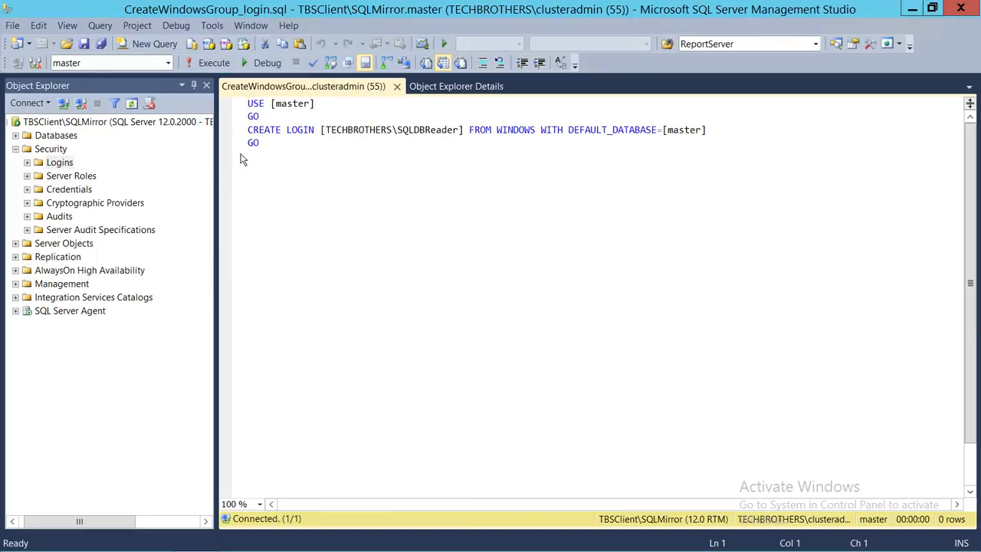
Execute the CREATE LOGIN script to recreate TECHBROTHERS\SQLDBReader, then return to the Notepad outline.
{"action": "left_click", "coordinate": [386, 151]}
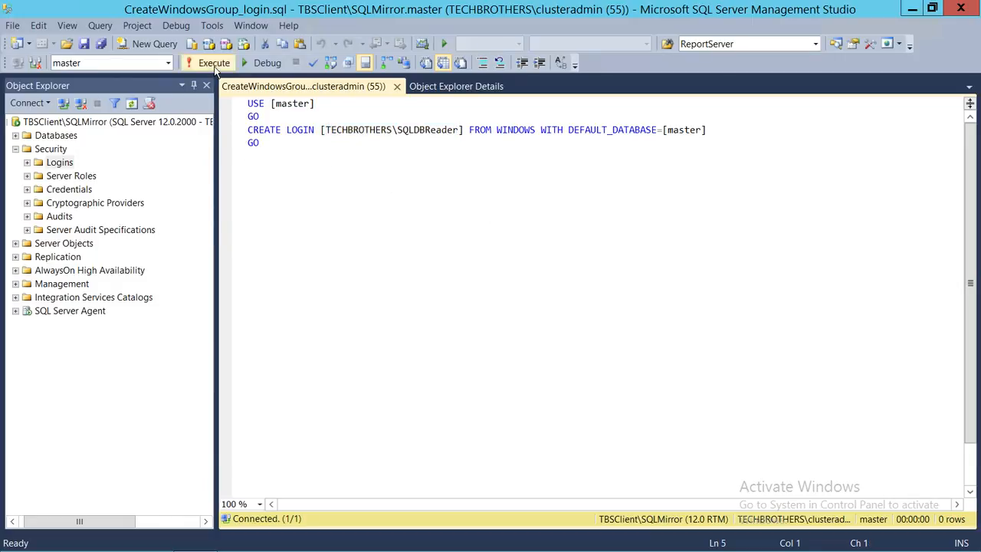
{"action": "left_click", "coordinate": [213, 63]}
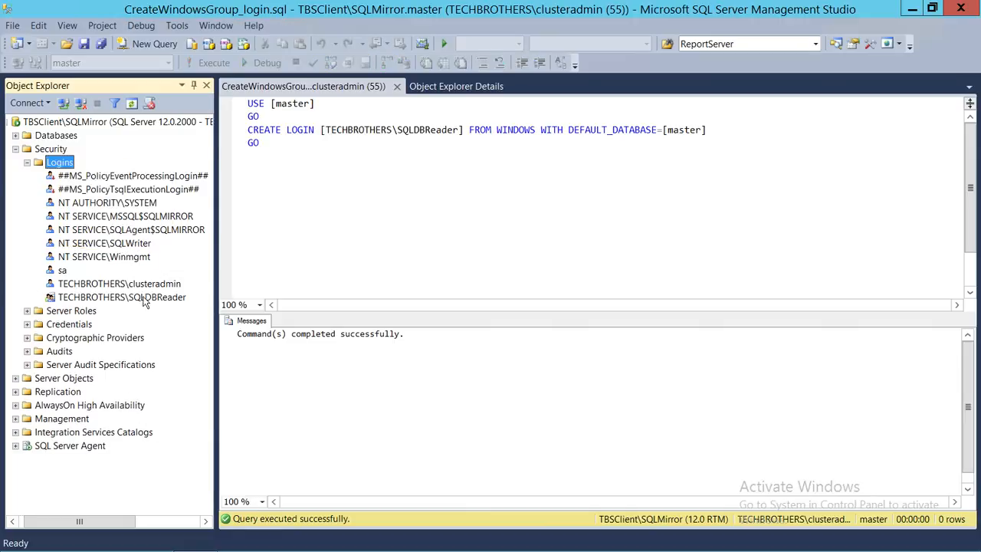
{"action": "left_click", "coordinate": [121, 297]}
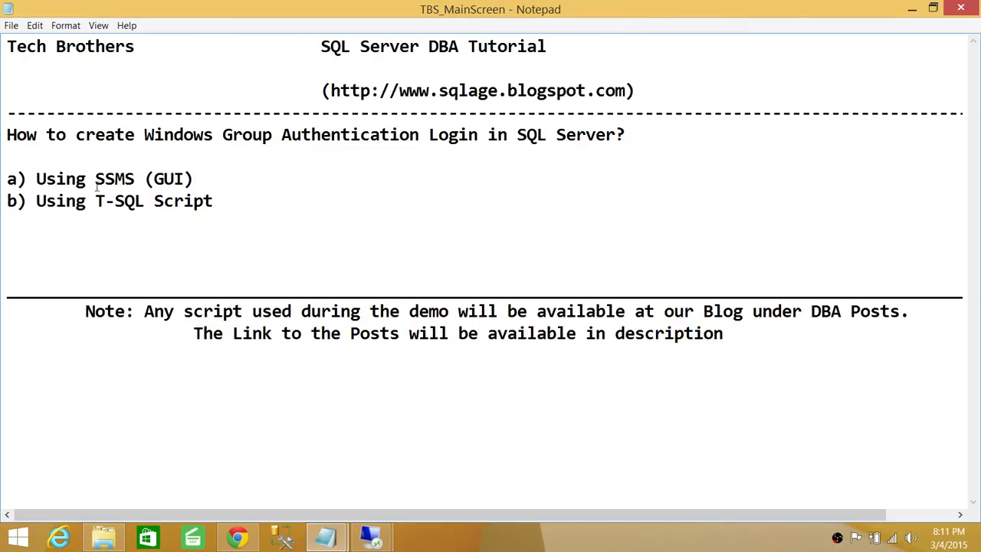
{"action": "mouse_move", "coordinate": [310, 181]}
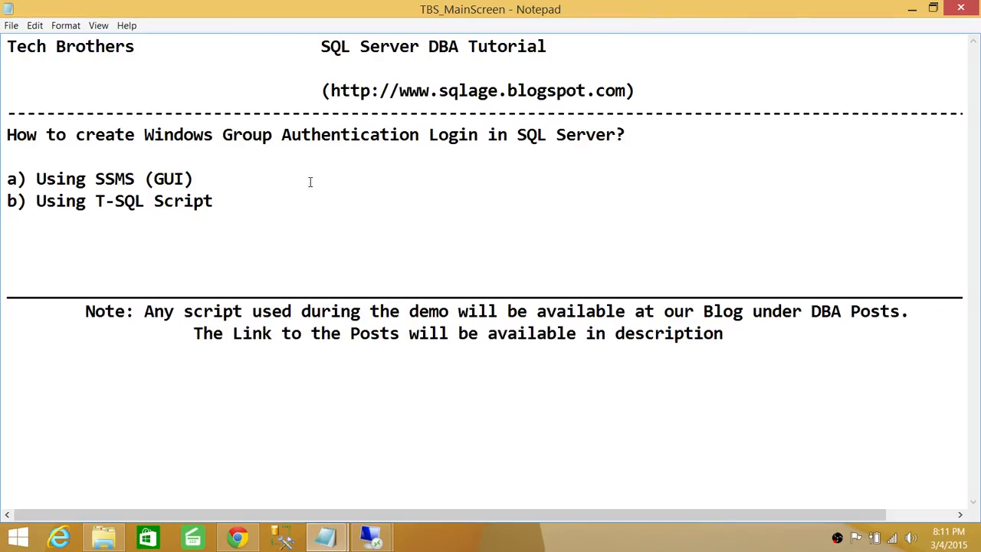